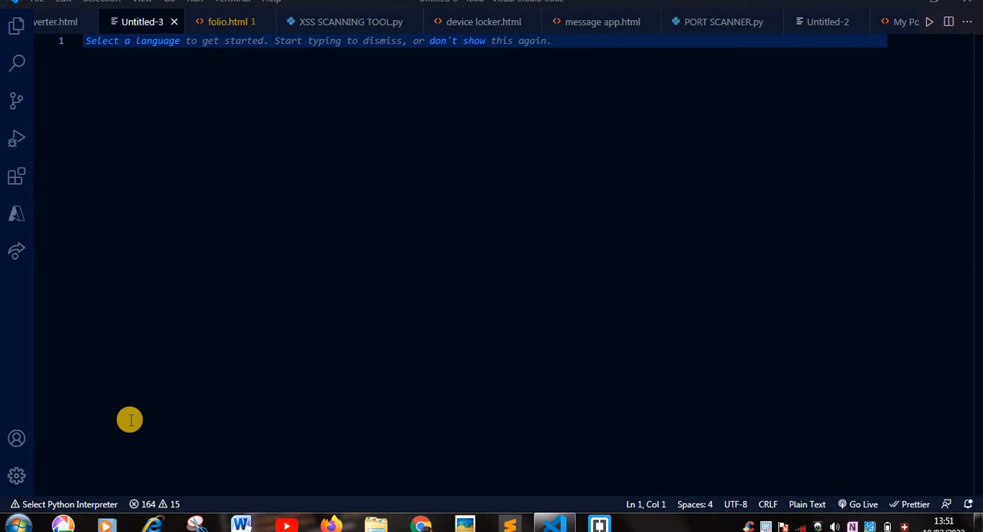
pyautogui.moveTo(189, 317)
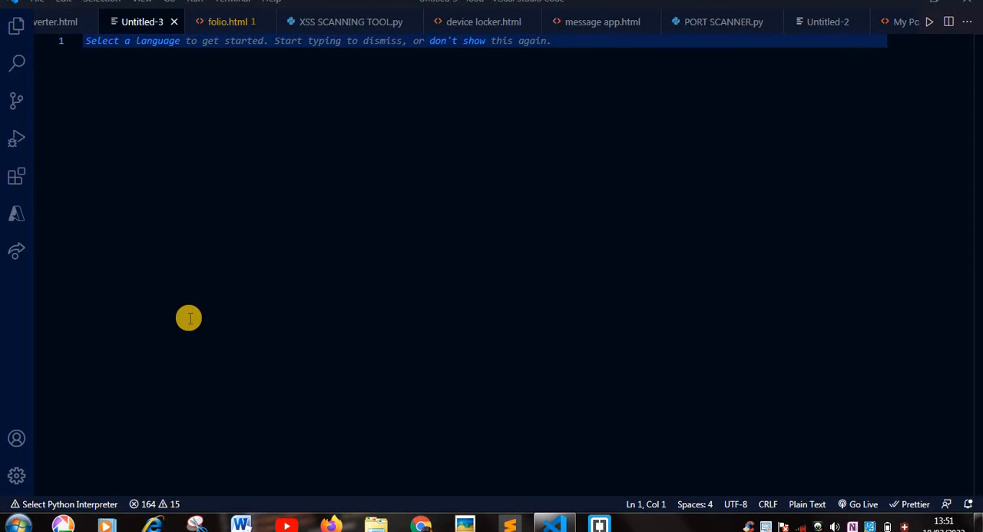
pyautogui.moveTo(163, 256)
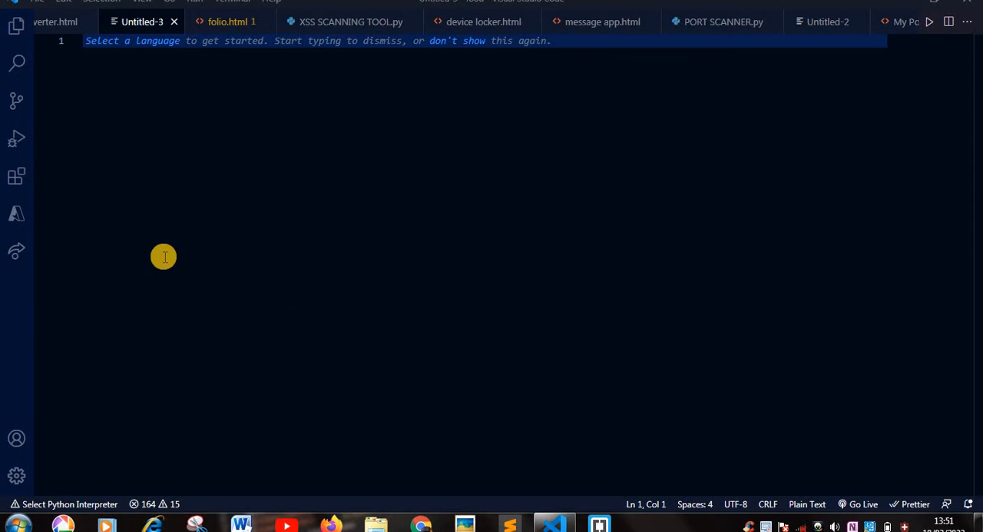
pyautogui.moveTo(79, 99)
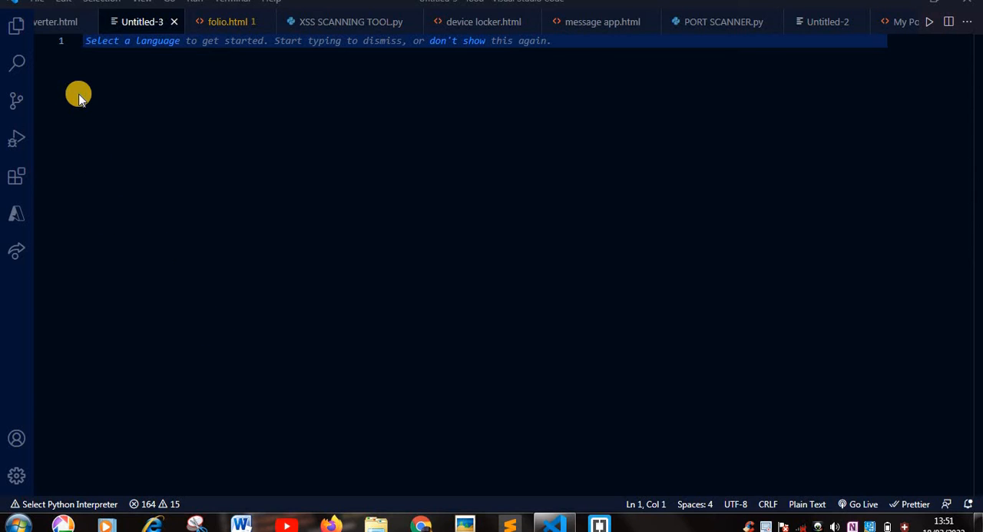
pyautogui.moveTo(128, 72)
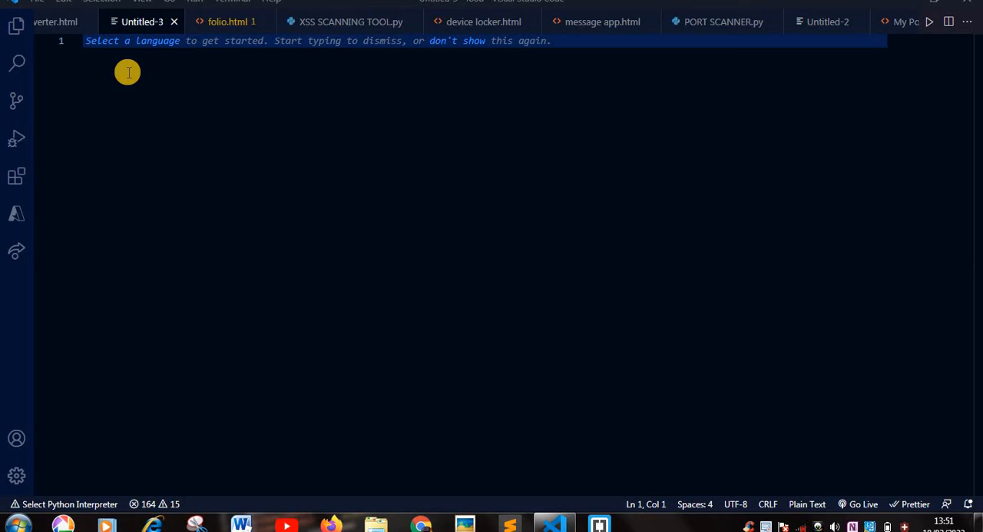
pyautogui.moveTo(221, 139)
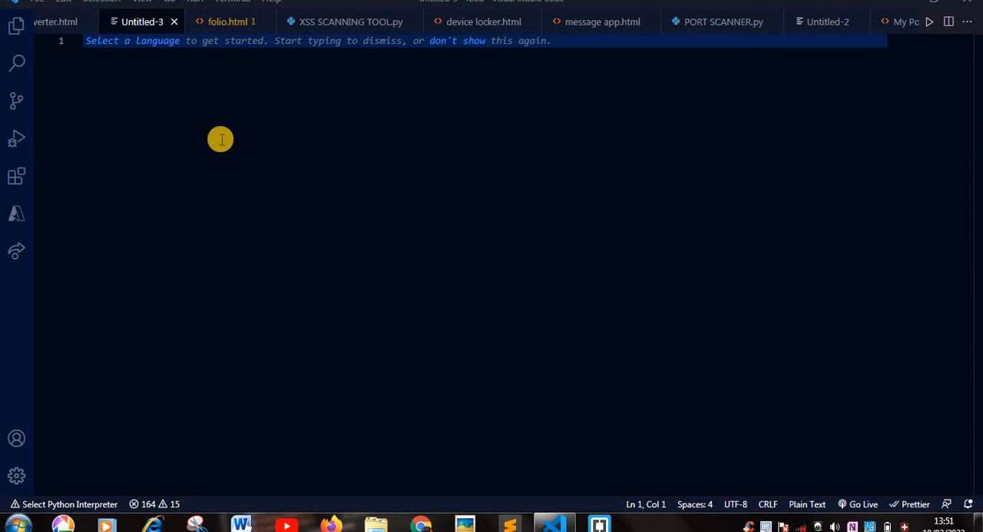
pyautogui.moveTo(236, 209)
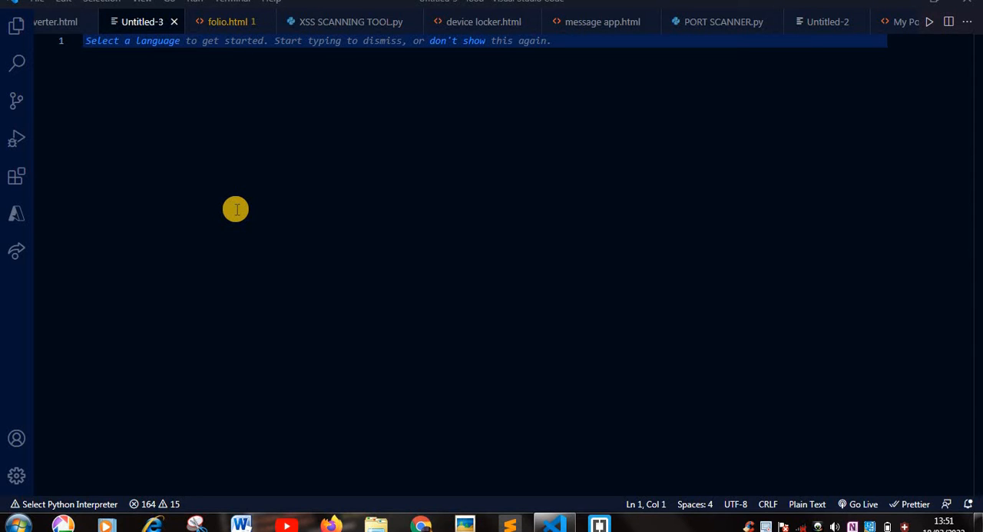
pyautogui.moveTo(630, 392)
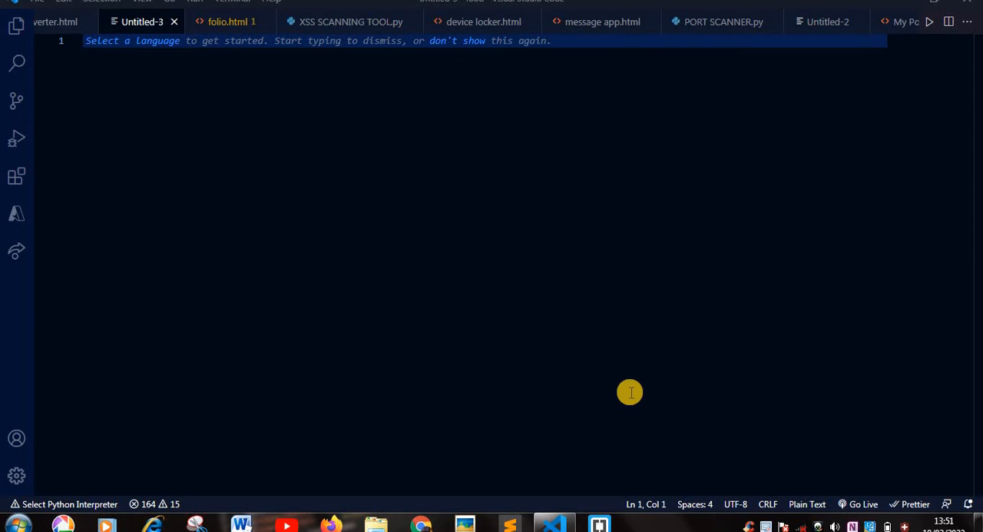
pyautogui.moveTo(283, 215)
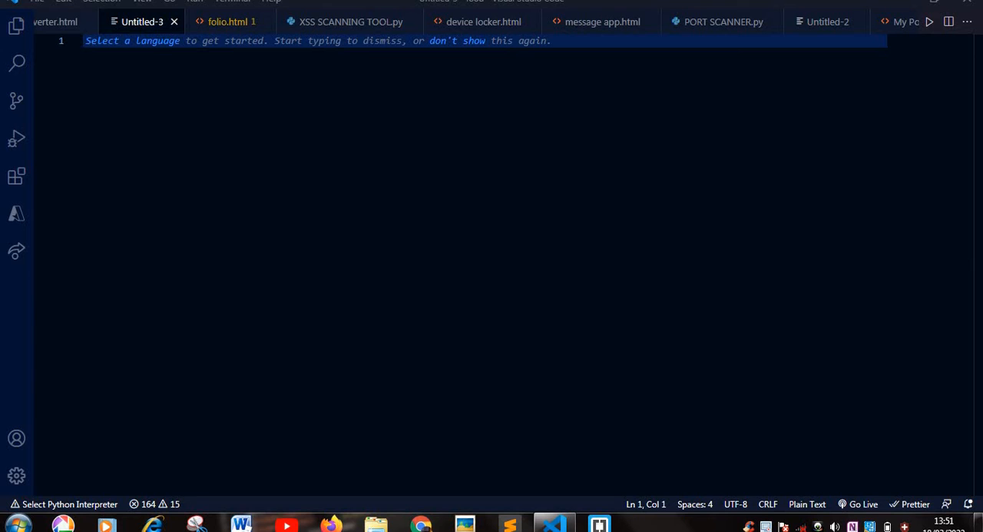
# - Save the untitled file into the food folder under the name portnumber.html
pyautogui.click(36, 1)
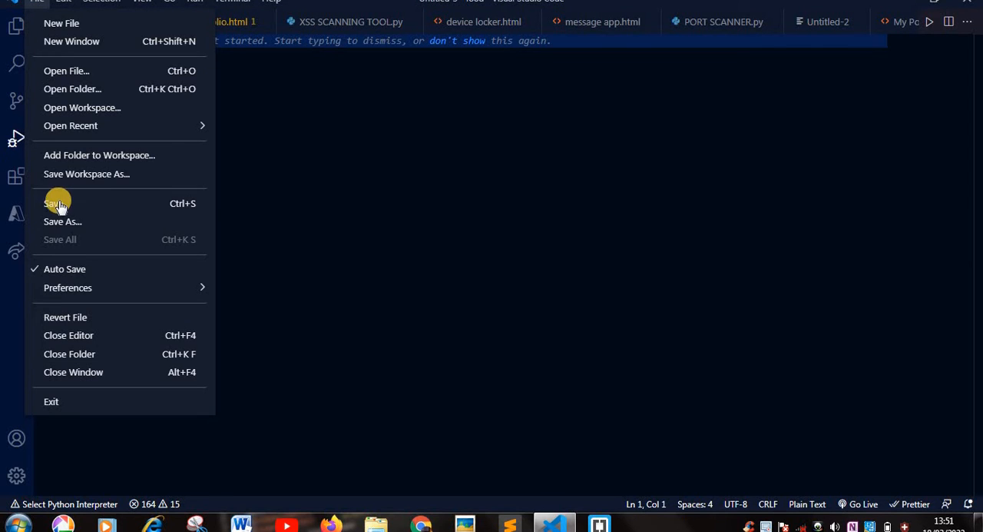
pyautogui.click(62, 221)
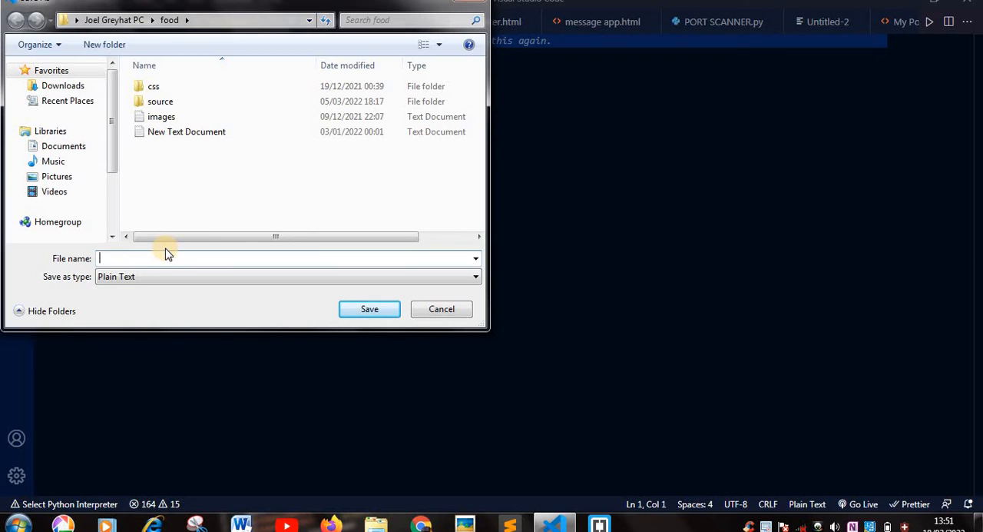
pyautogui.write('port')
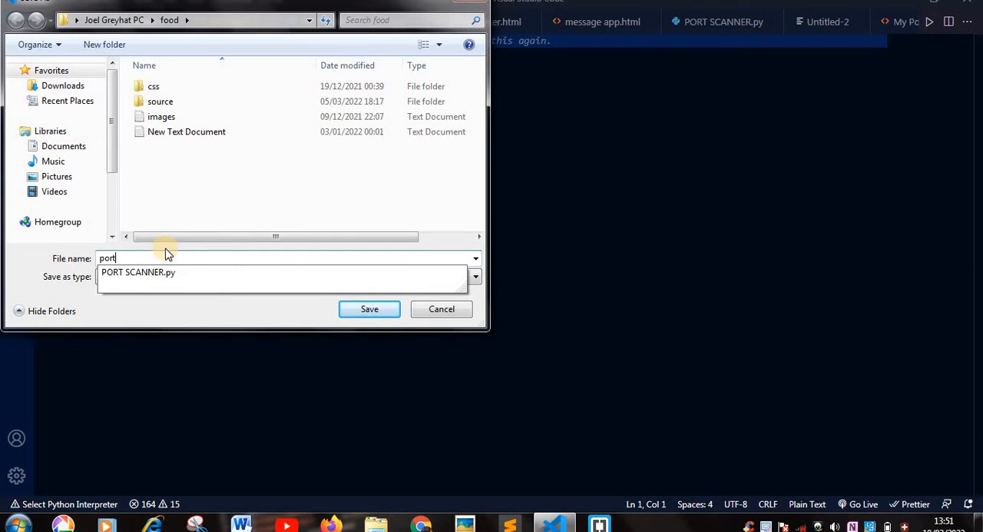
pyautogui.write('number')
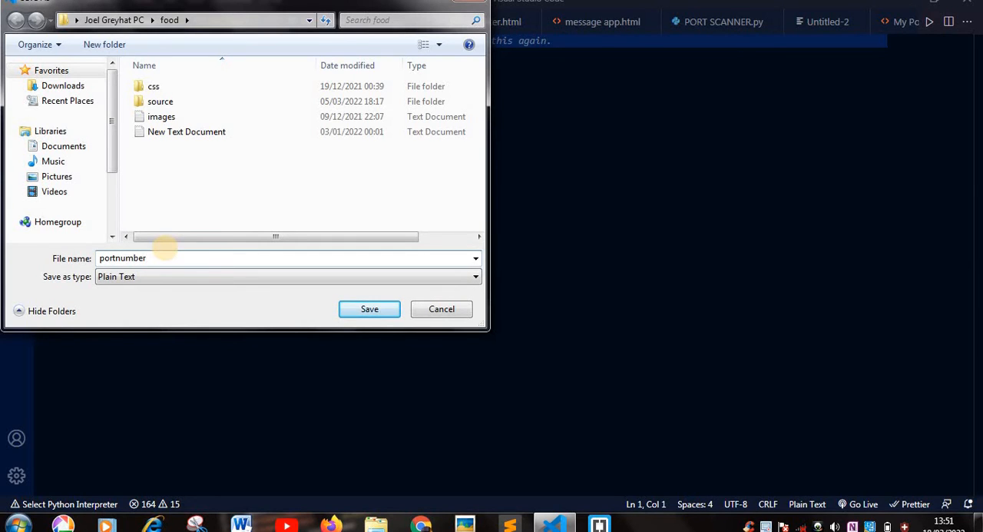
pyautogui.write('.html')
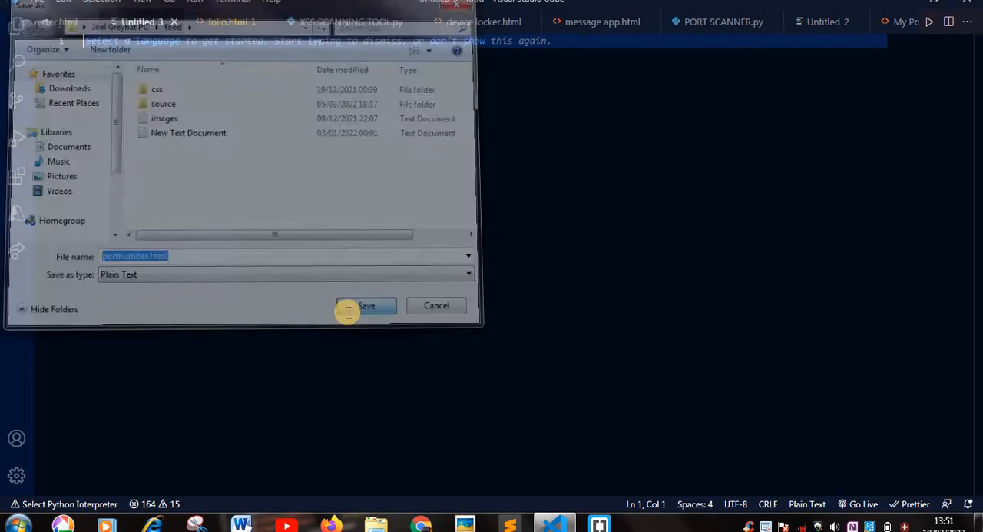
pyautogui.click(367, 305)
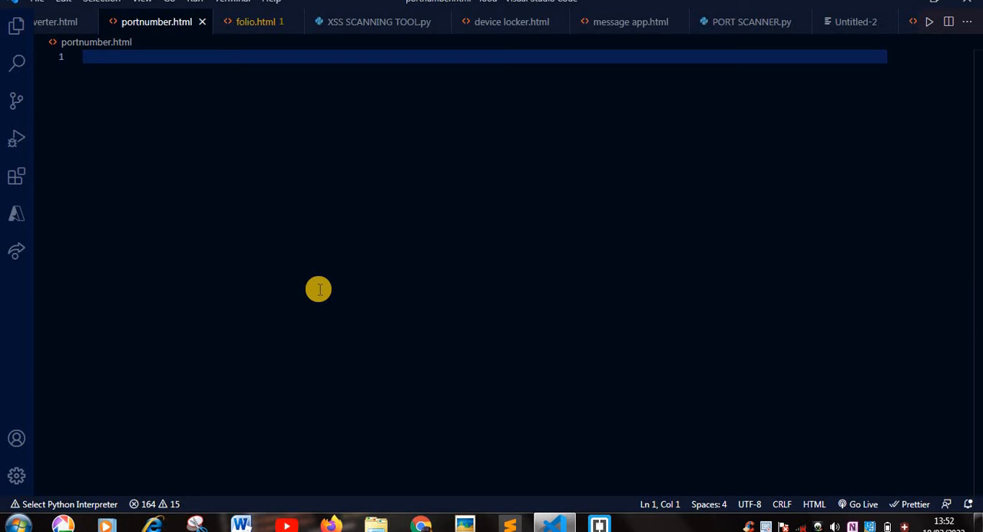
# - Insert the HTML5 boilerplate with a device-width viewport and the title 'Port NuMBER'
pyautogui.write('html>')
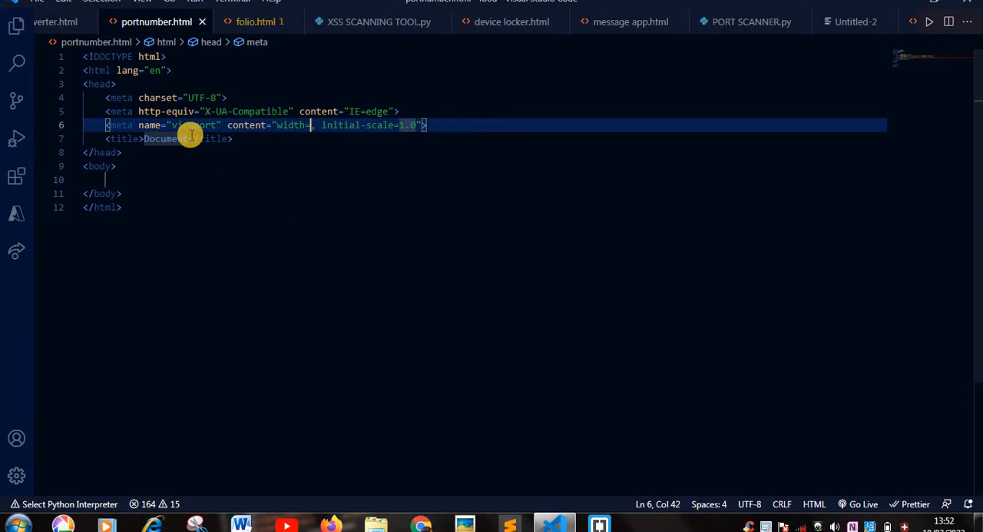
pyautogui.moveTo(184, 175)
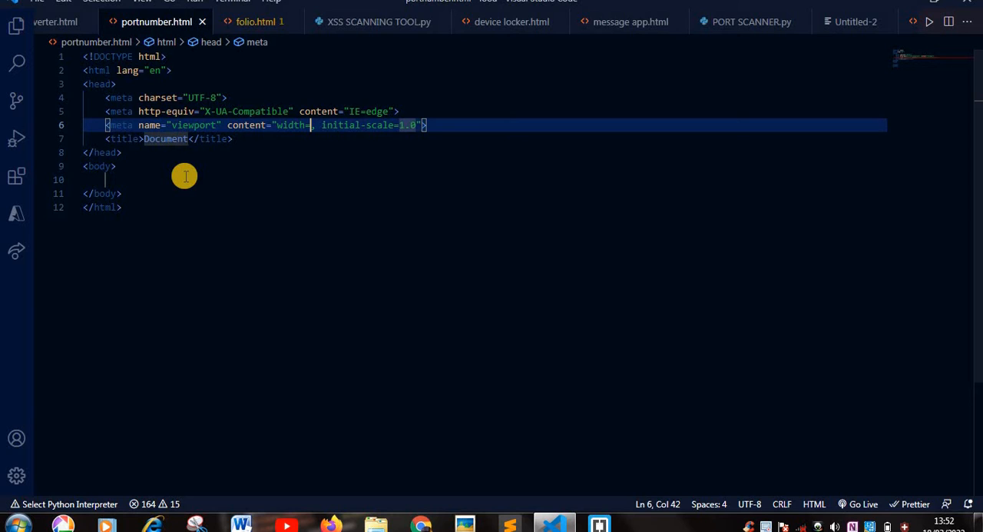
pyautogui.write('device-width')
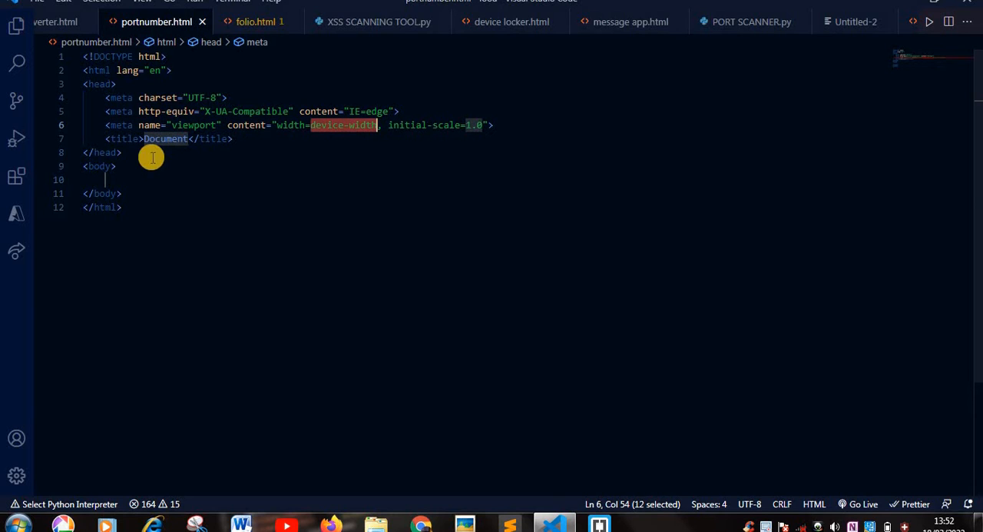
pyautogui.click(184, 138)
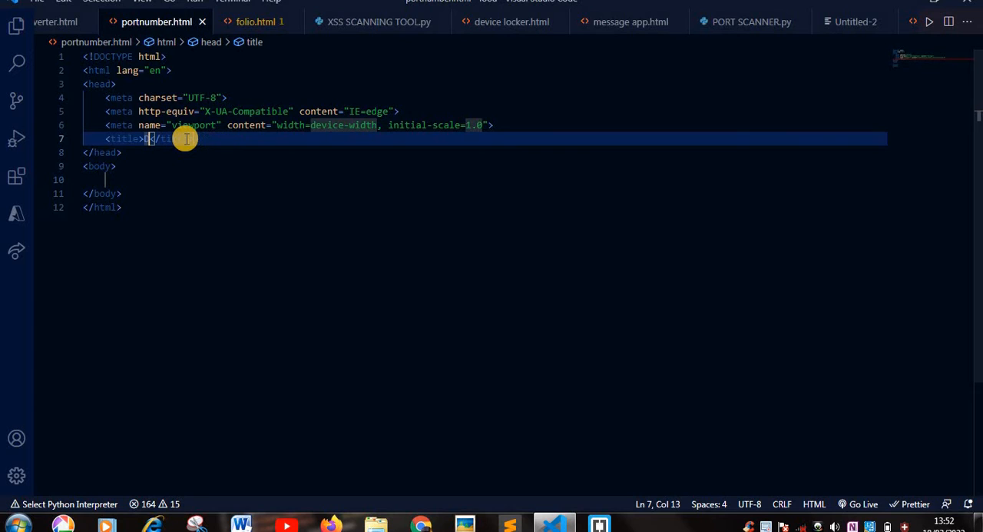
pyautogui.press('Backspace')
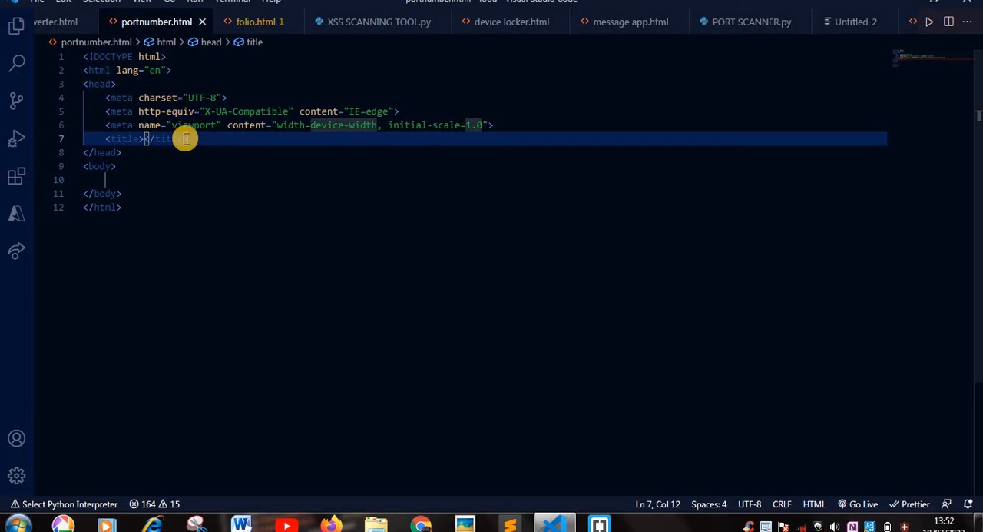
pyautogui.write('Poert')
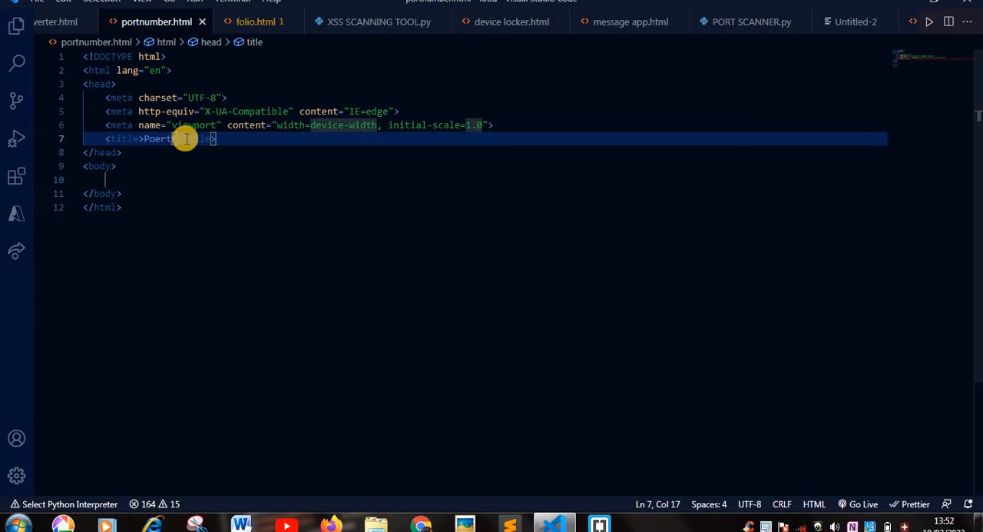
pyautogui.press('Backspace')
pyautogui.write(' NuMBER')
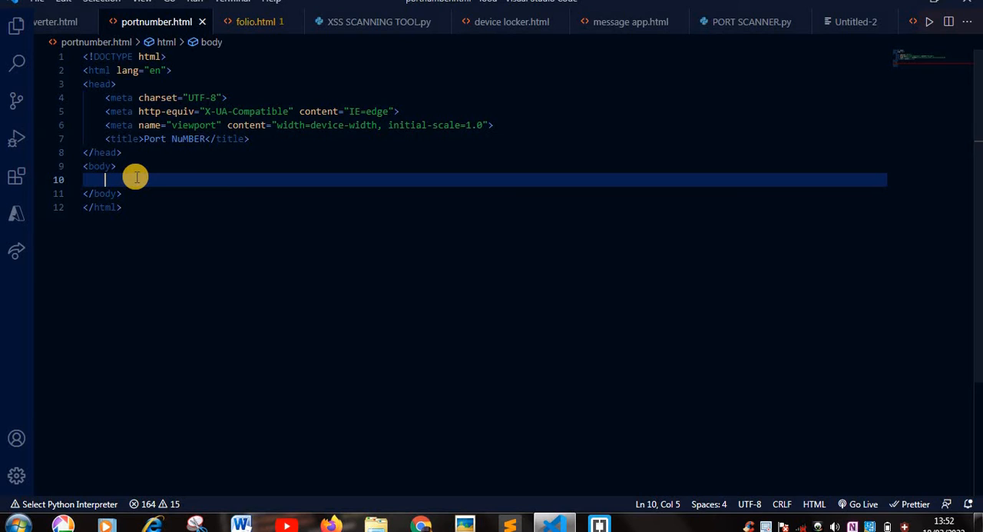
# - Write a <script type="text/javascript"> opening tag, later cleared from the body
pyautogui.write('<Sc')
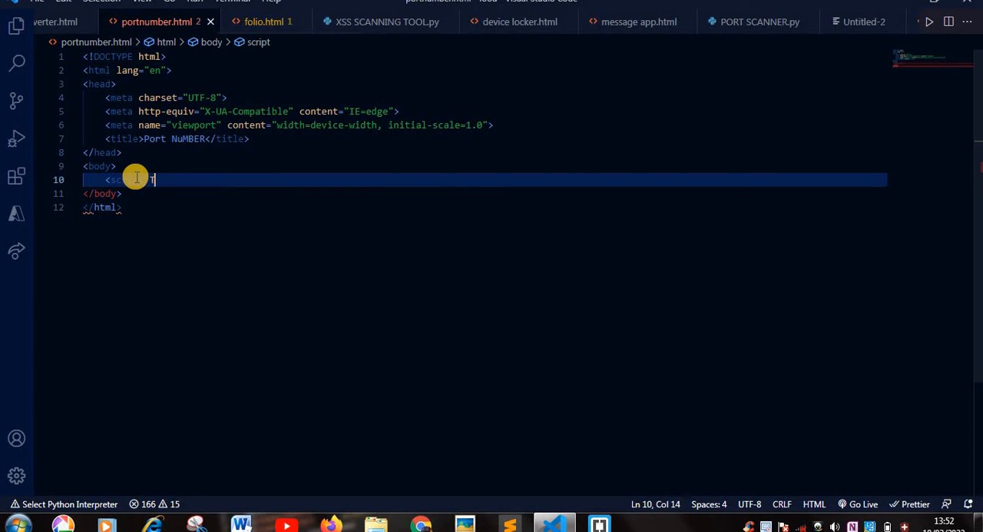
pyautogui.write('t')
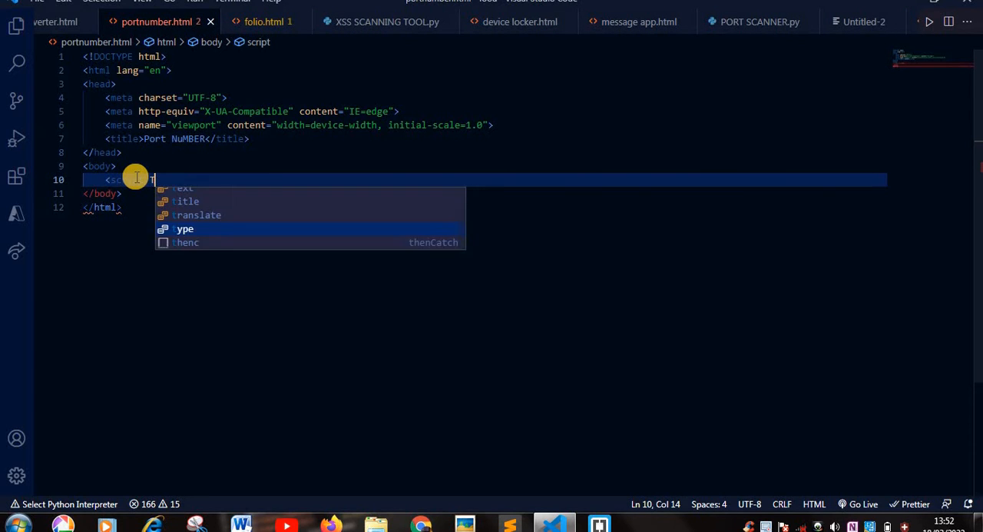
pyautogui.write('y')
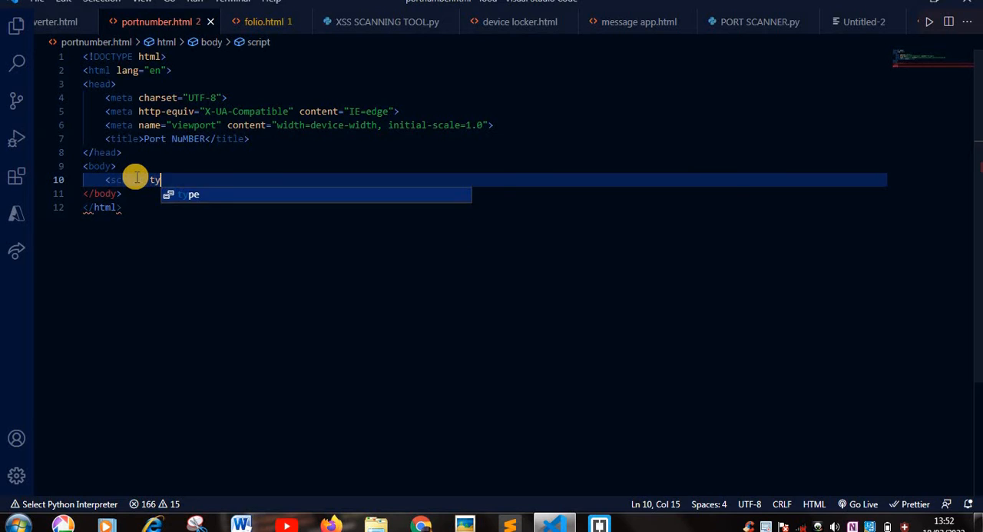
pyautogui.write('pe="')
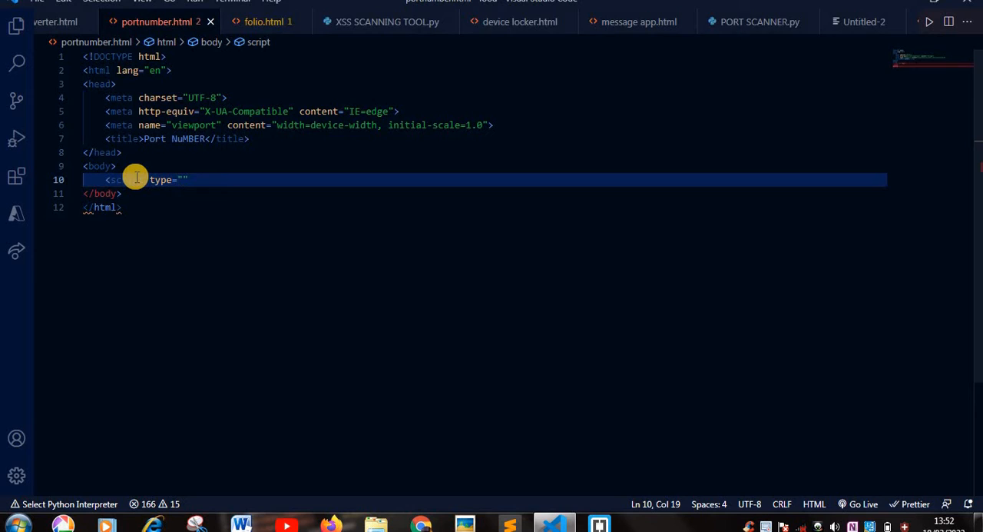
pyautogui.write('text')
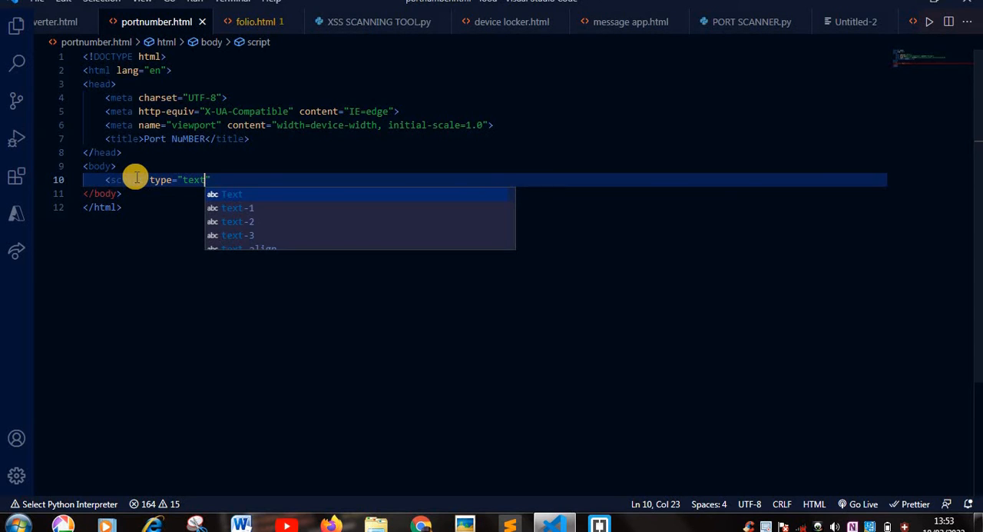
pyautogui.write('/javscript')
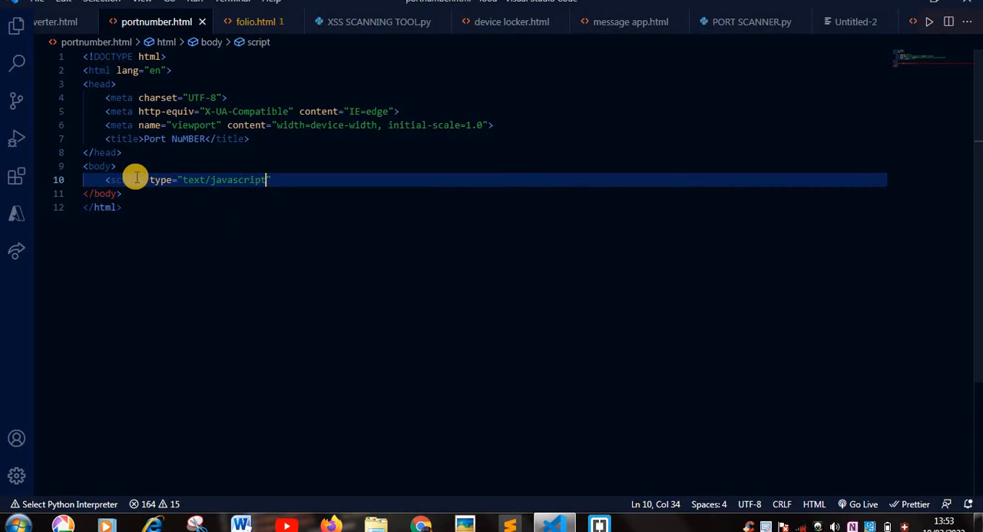
pyautogui.write('"')
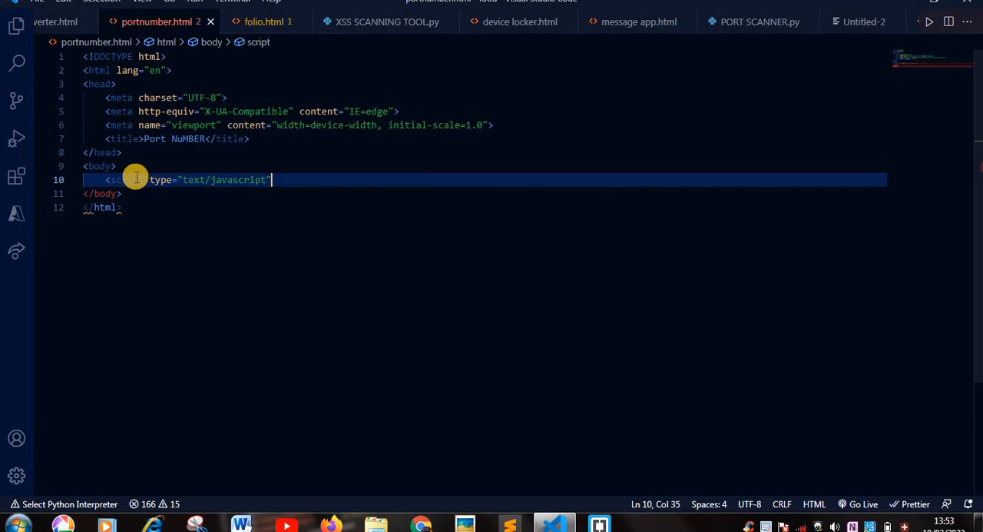
pyautogui.write('>')
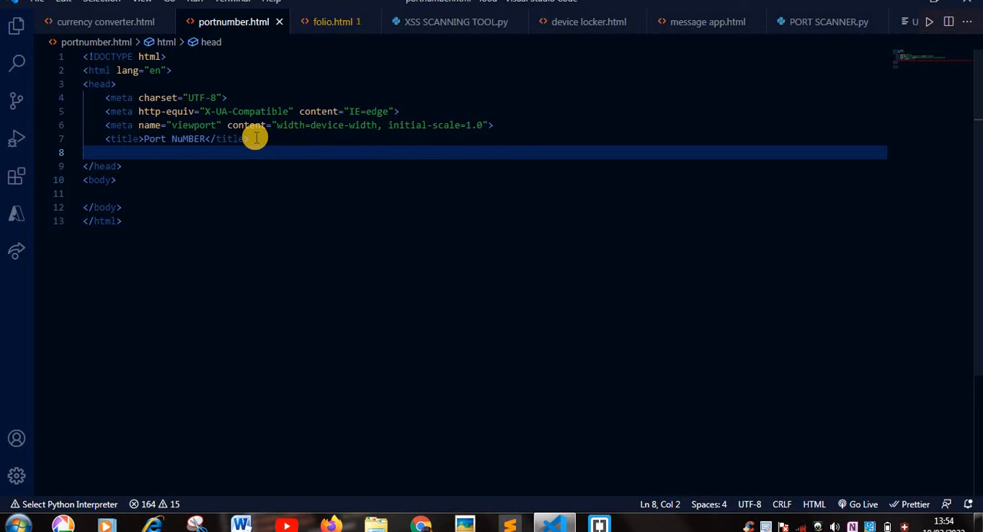
# - Add an empty <script type="text/javascript"> block with its closing tag in the head
pyautogui.write('<')
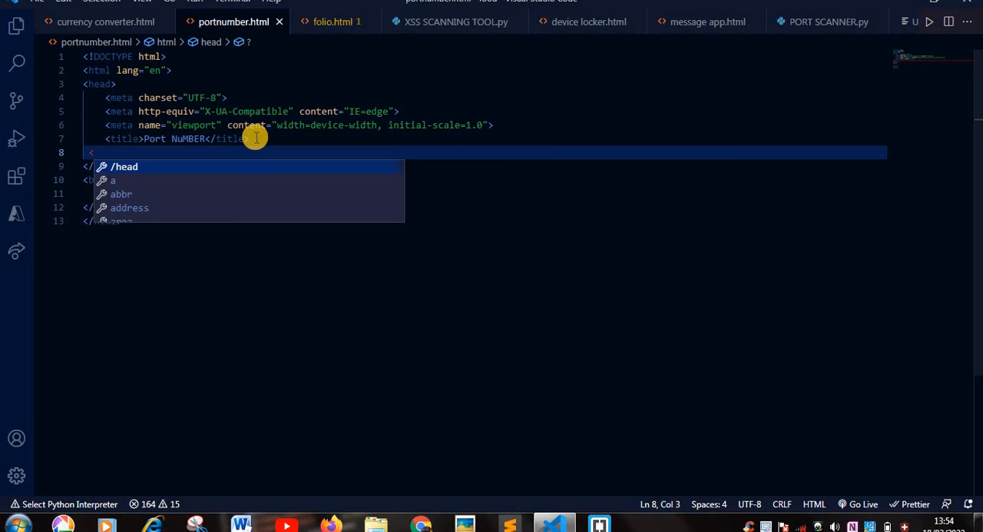
pyautogui.write('scrip')
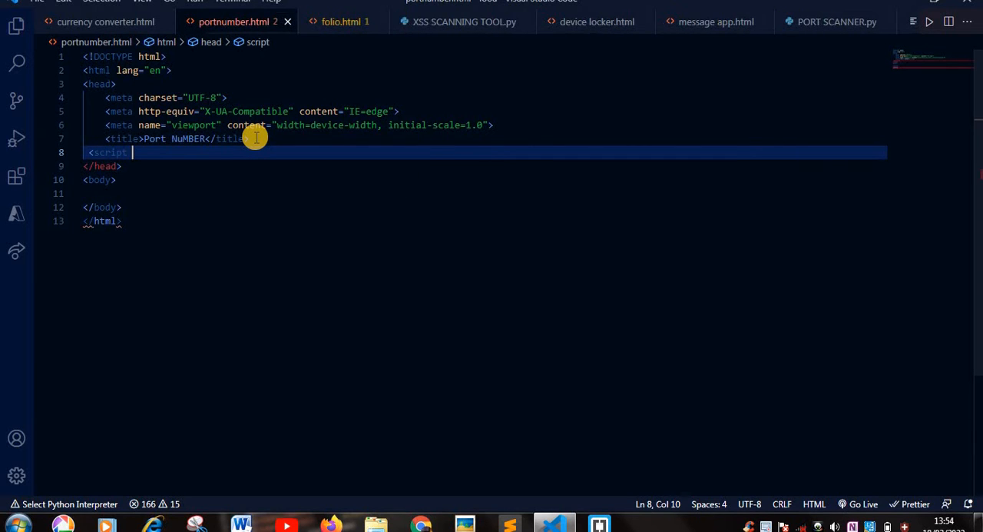
pyautogui.write('typr')
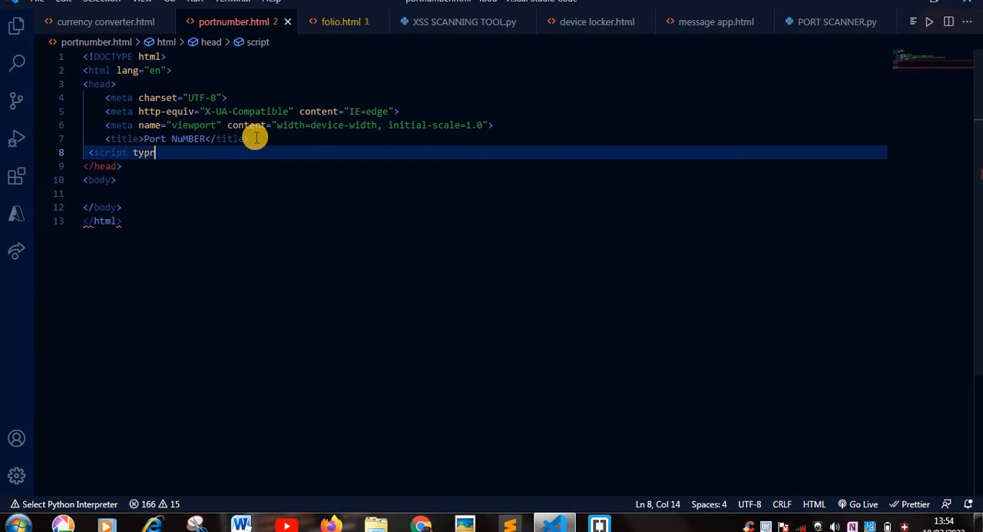
pyautogui.write('e')
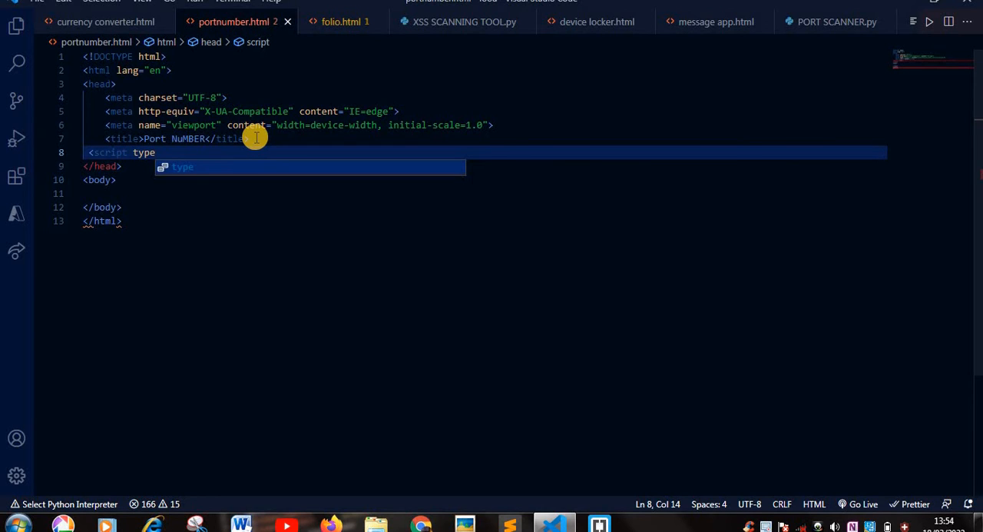
pyautogui.write('="text/j')
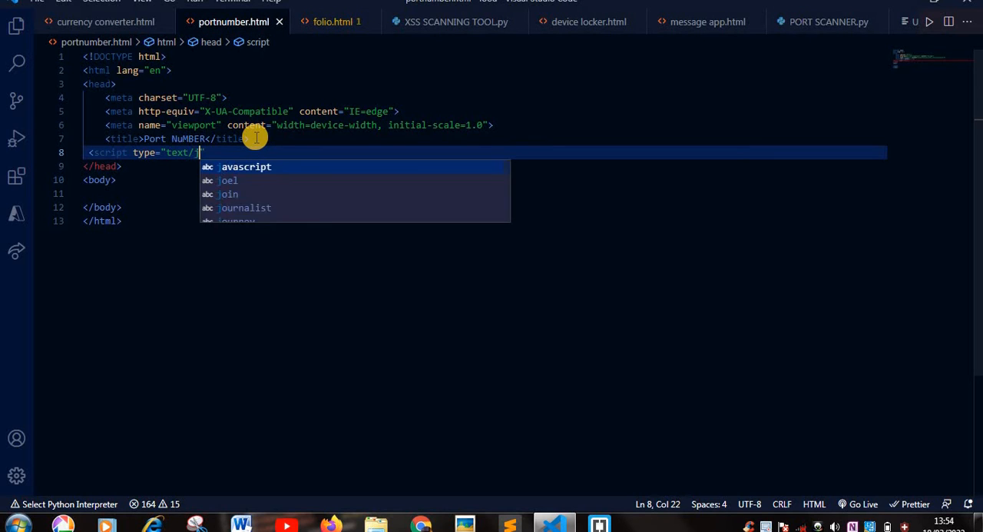
pyautogui.write('avascript"')
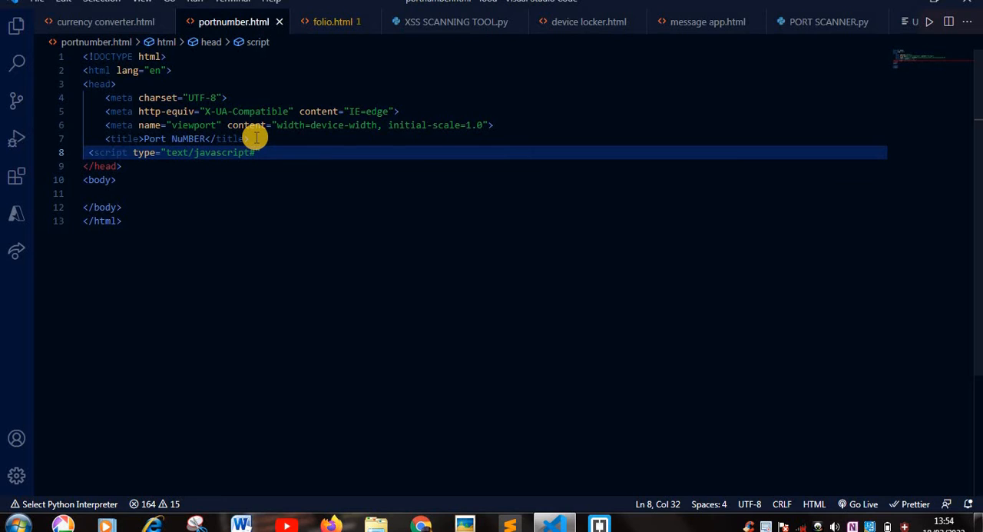
pyautogui.press('Backspace')
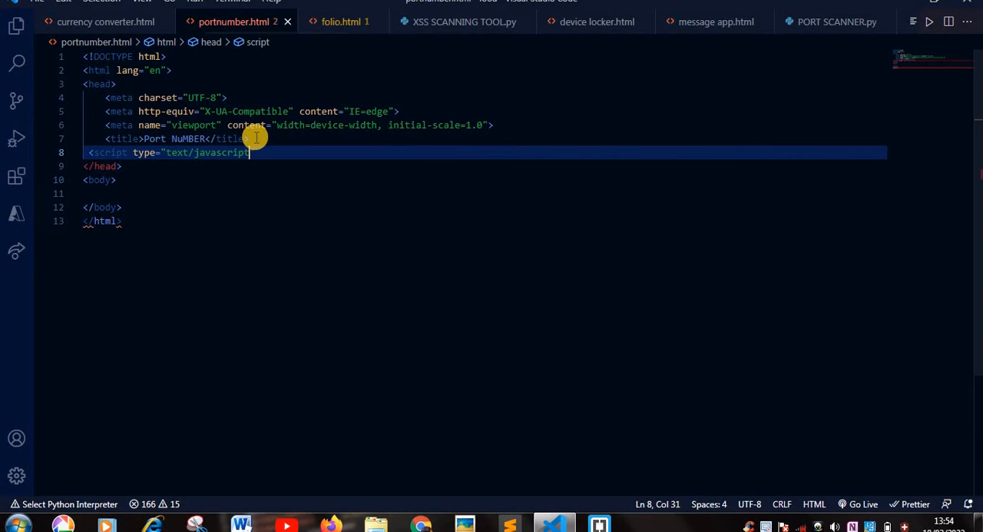
pyautogui.press('Enter')
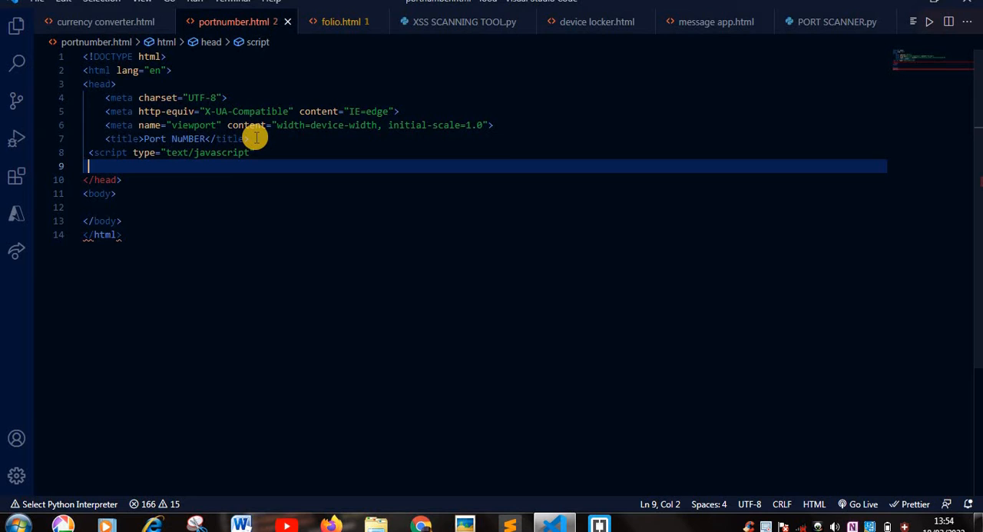
pyautogui.press('Backspace')
pyautogui.write('">')
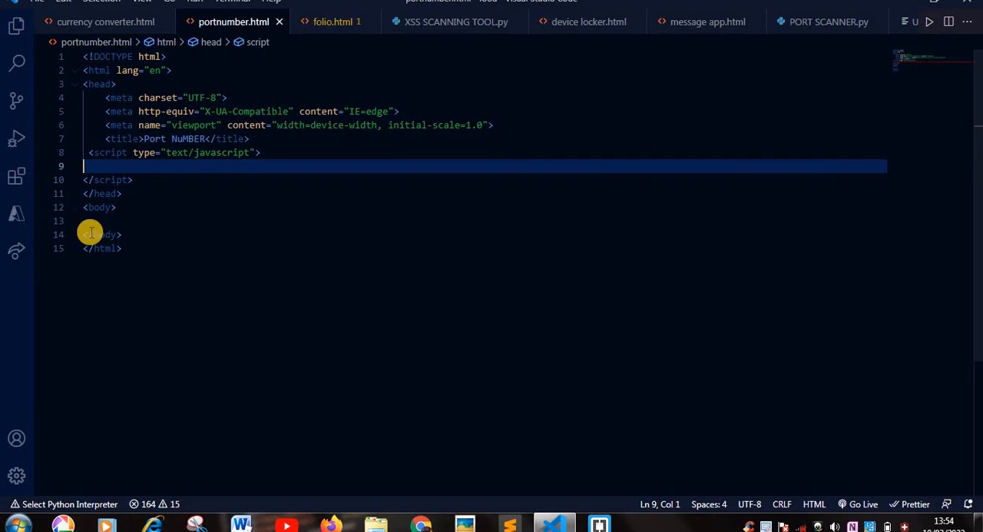
pyautogui.click(106, 220)
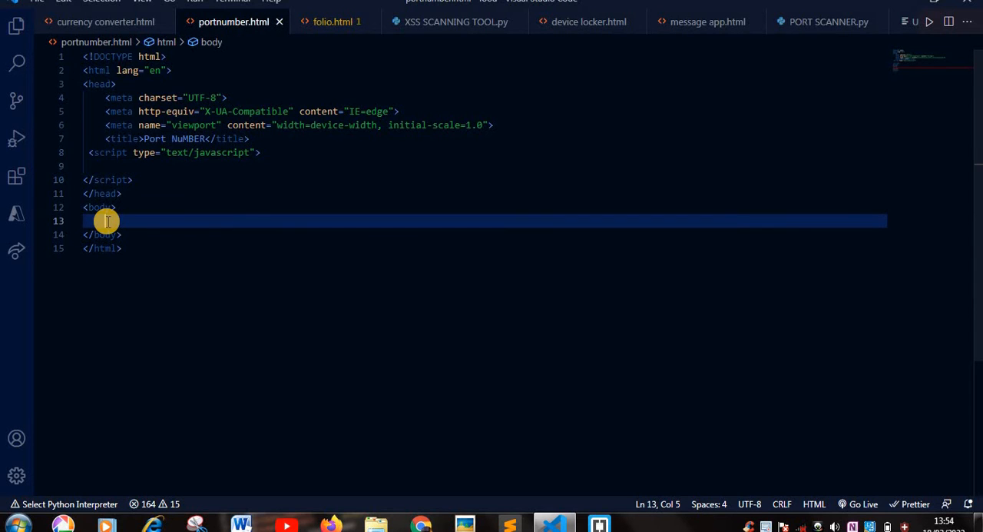
# - Add a green h1 heading reading 'Port Number getter' to the body
pyautogui.write('<h1 style="color: green">')
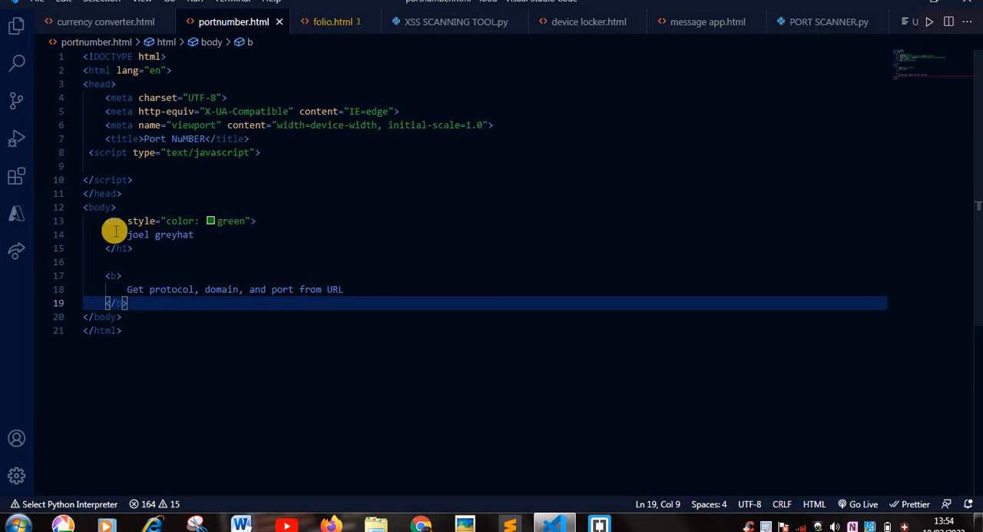
pyautogui.moveTo(103, 222)
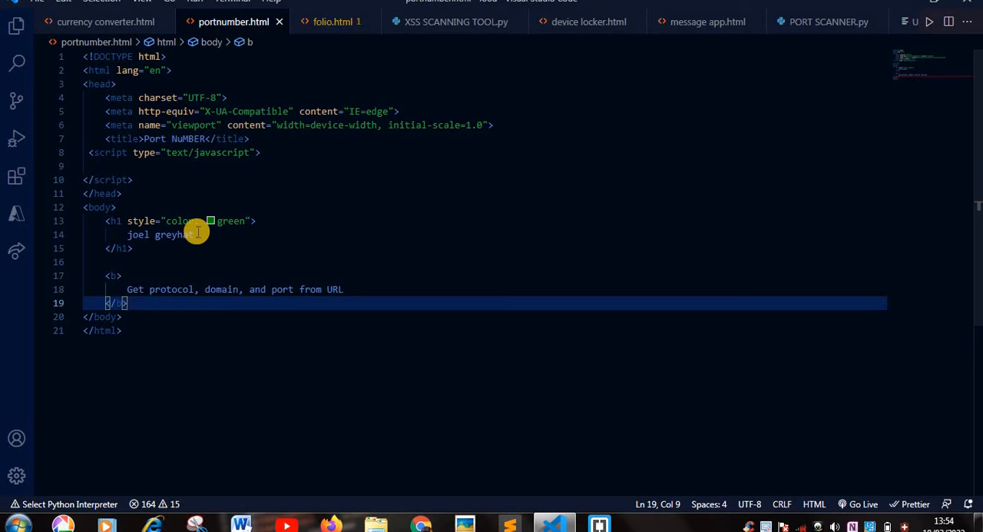
pyautogui.click(187, 234)
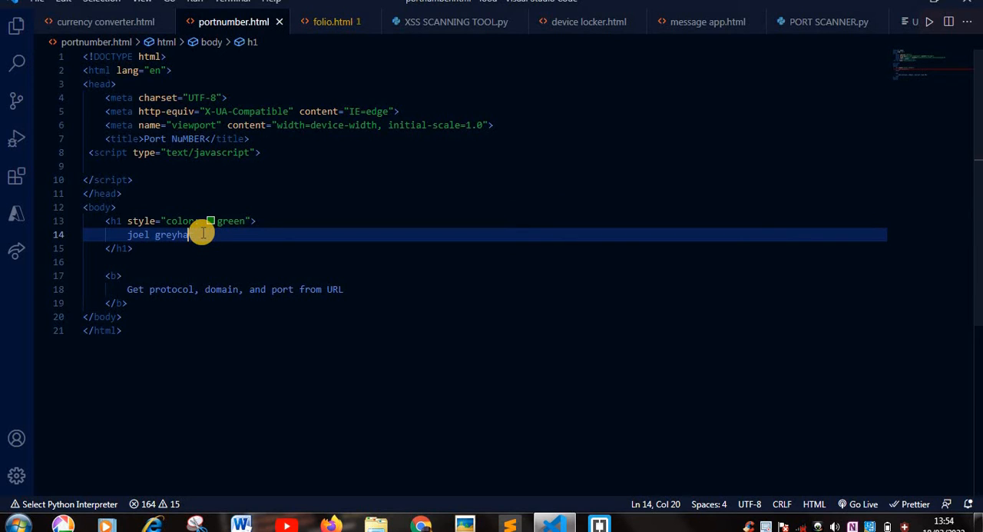
pyautogui.press('Backspace')
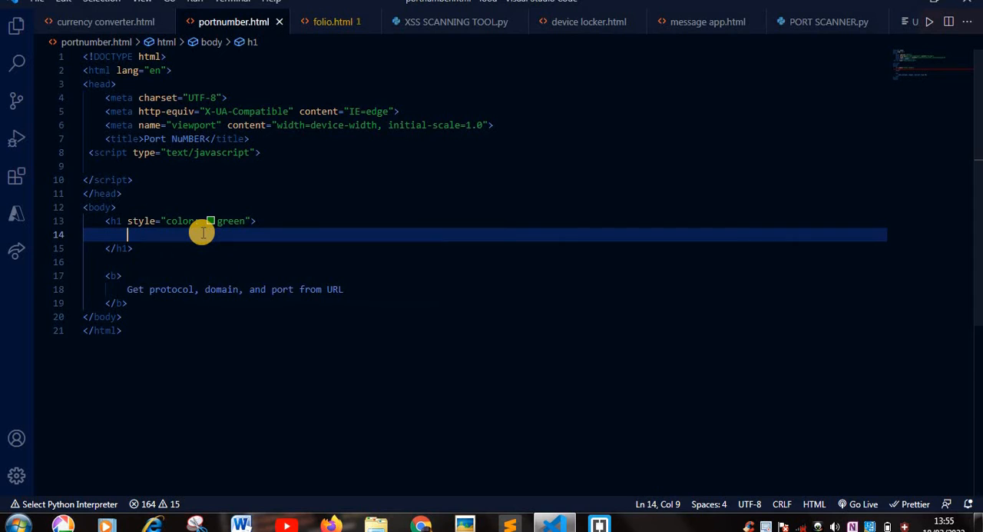
pyautogui.write('p')
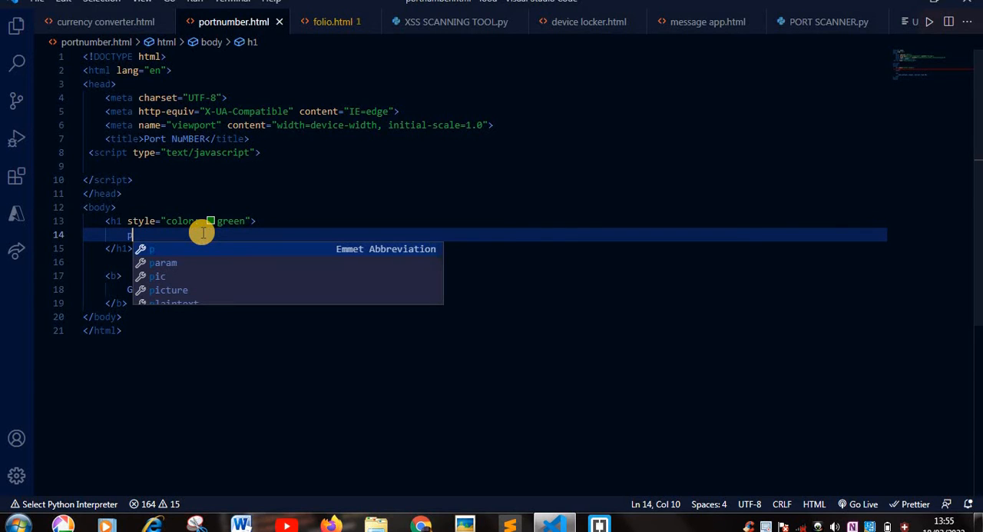
pyautogui.write('Port')
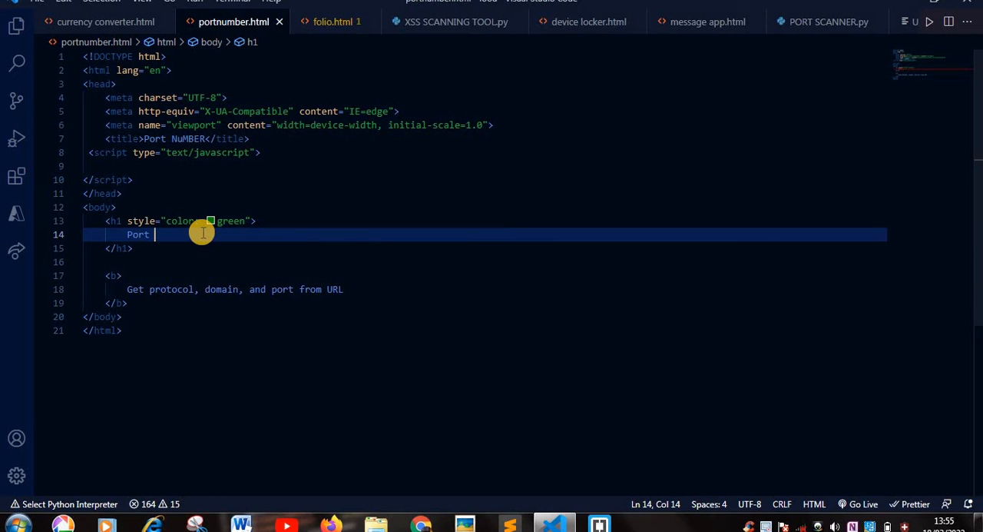
pyautogui.write('Nu')
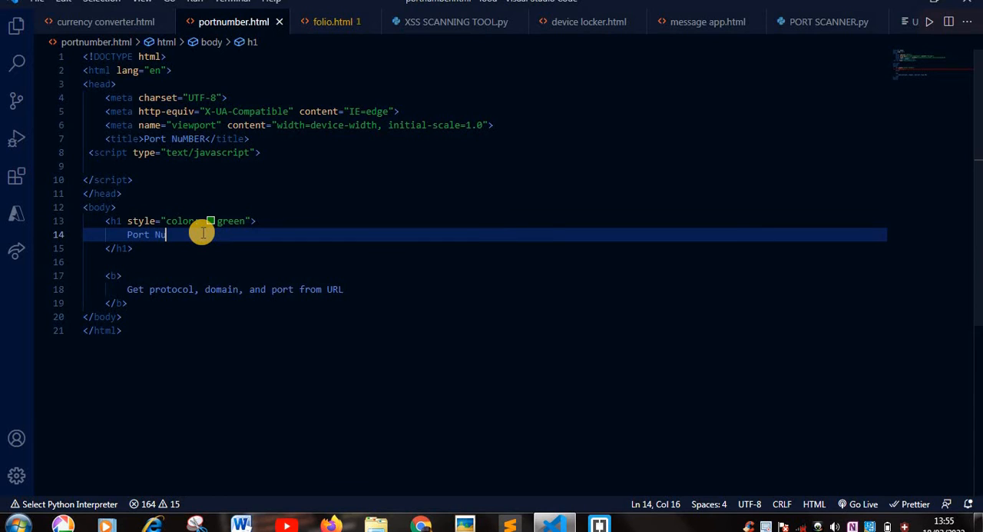
pyautogui.write('mber getter')
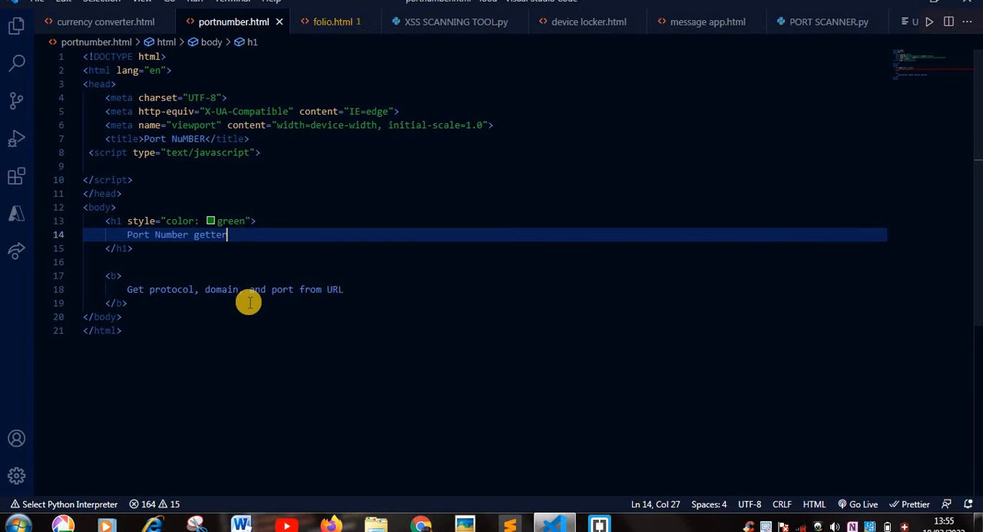
pyautogui.click(328, 289)
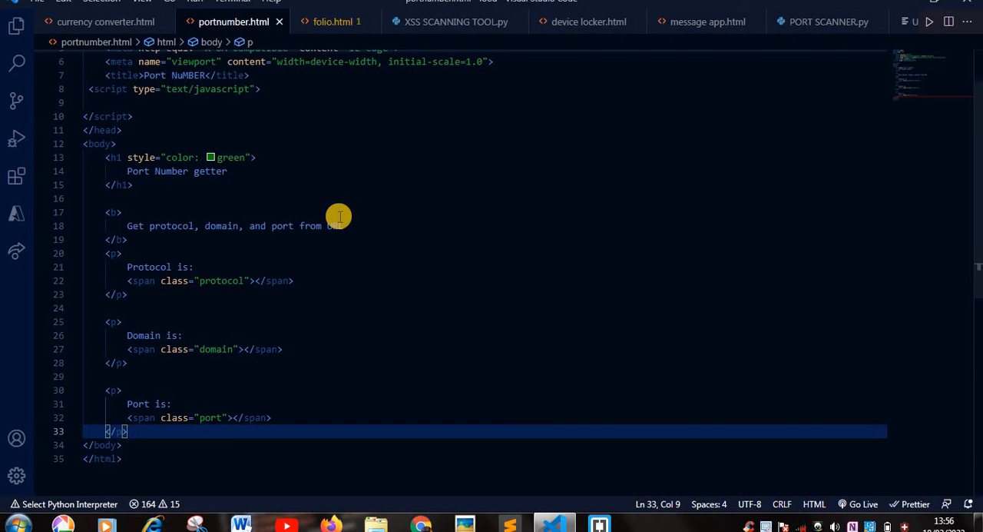
pyautogui.moveTo(127, 296)
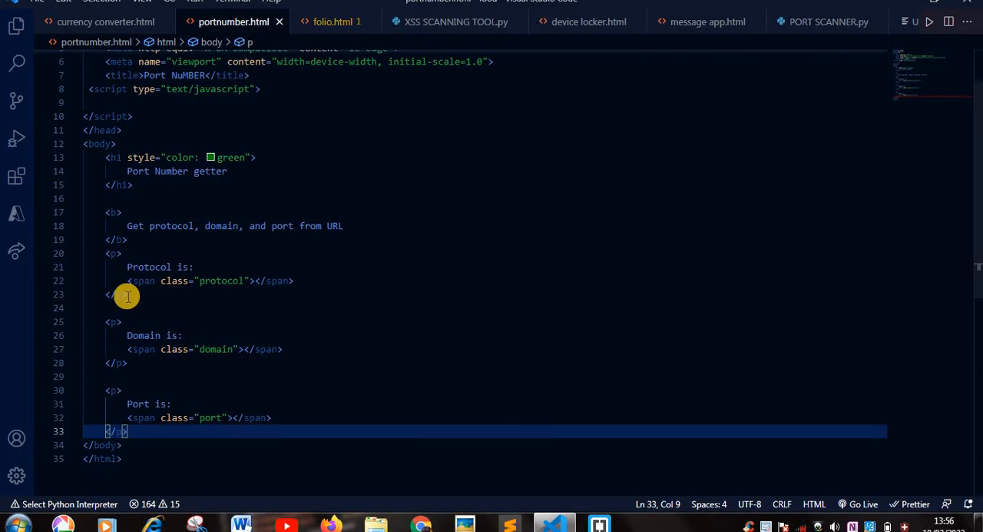
pyautogui.moveTo(224, 300)
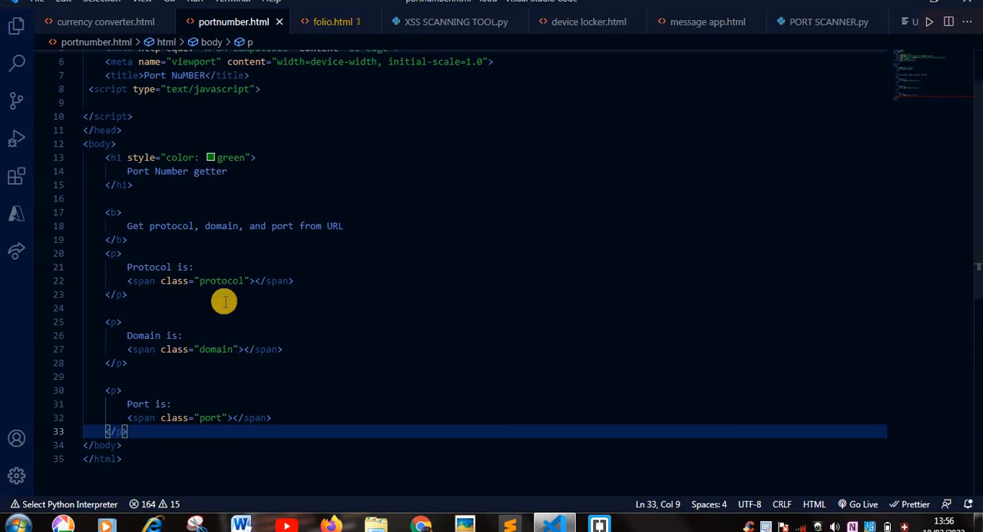
pyautogui.moveTo(140, 356)
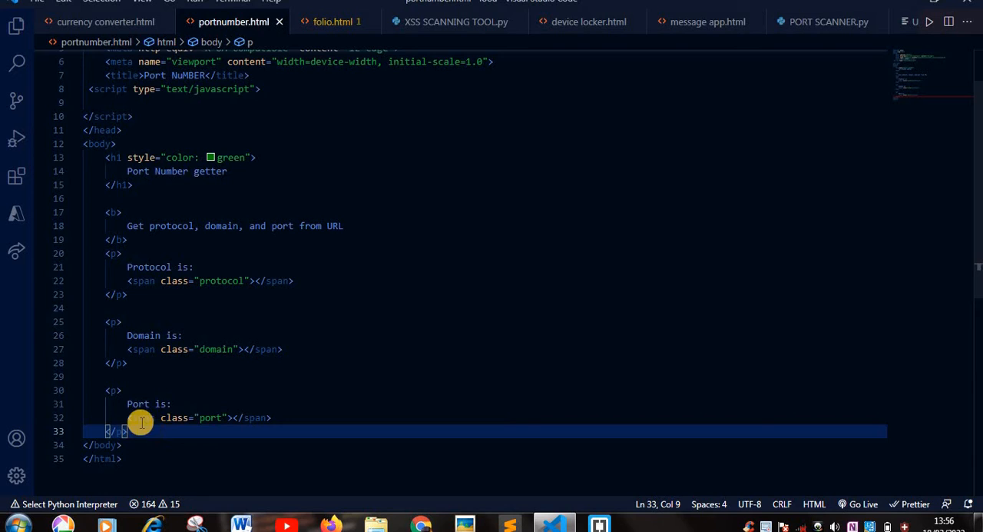
pyautogui.moveTo(218, 417)
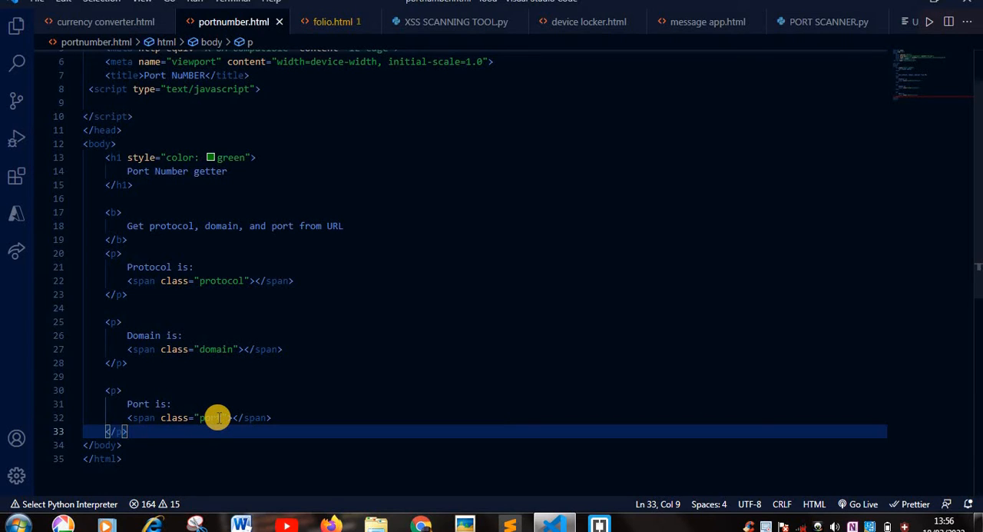
pyautogui.moveTo(143, 429)
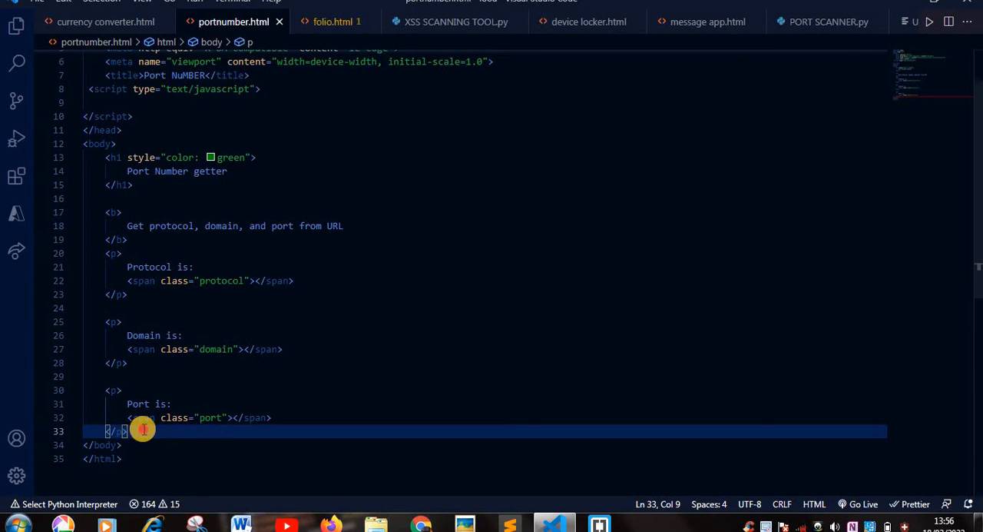
# - Add a blank line after the Port paragraph
pyautogui.press('enter')
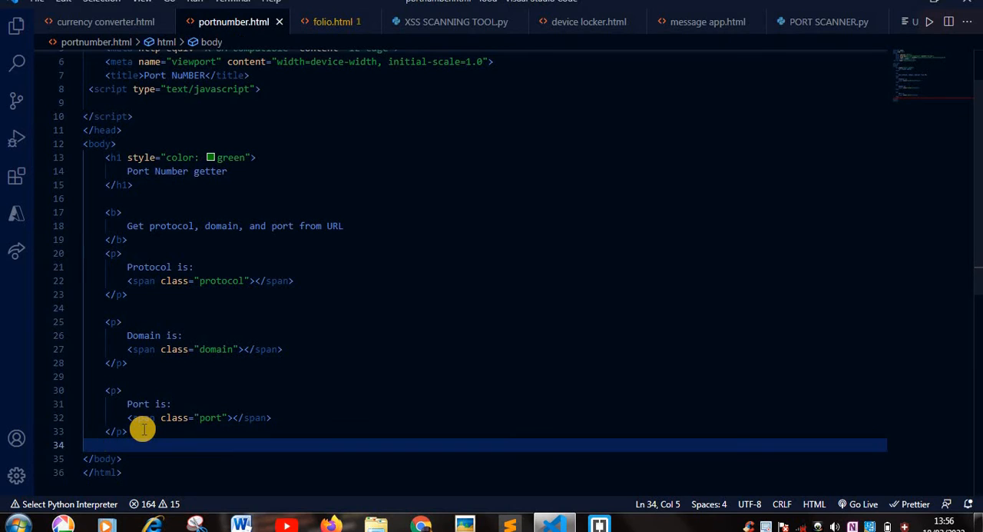
pyautogui.moveTo(129, 472)
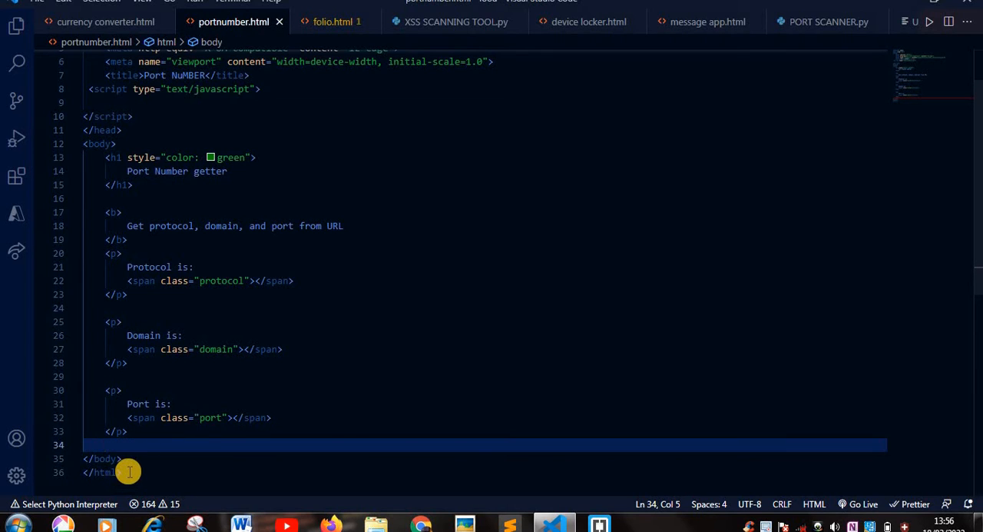
pyautogui.moveTo(570, 302)
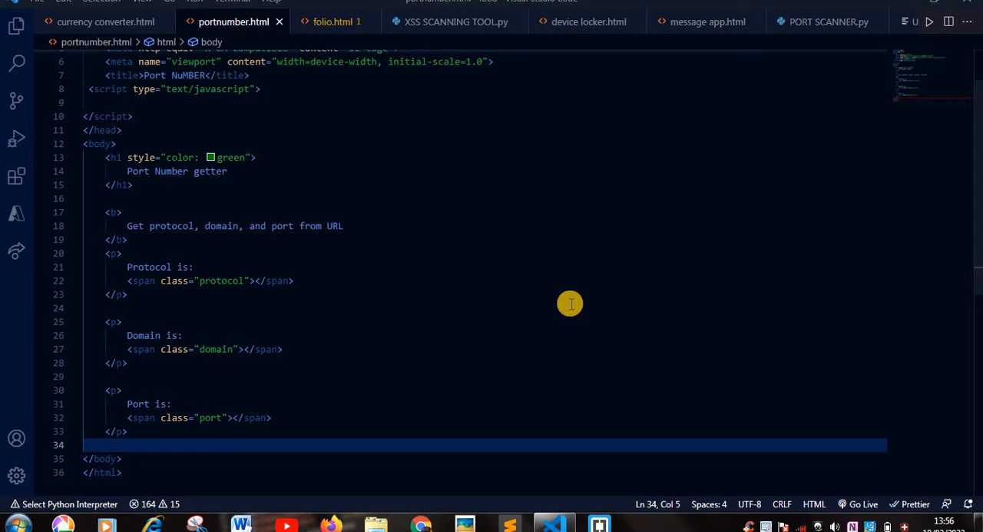
pyautogui.moveTo(153, 436)
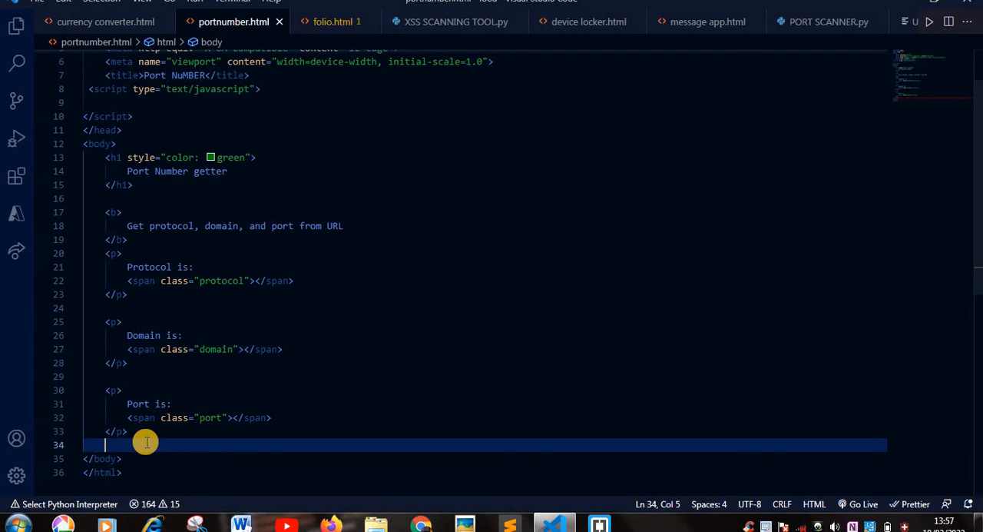
# - Add a button calling getDetails() labelled 'Get protocol, domain, port'
pyautogui.write('<button onclick="getDetails()">')
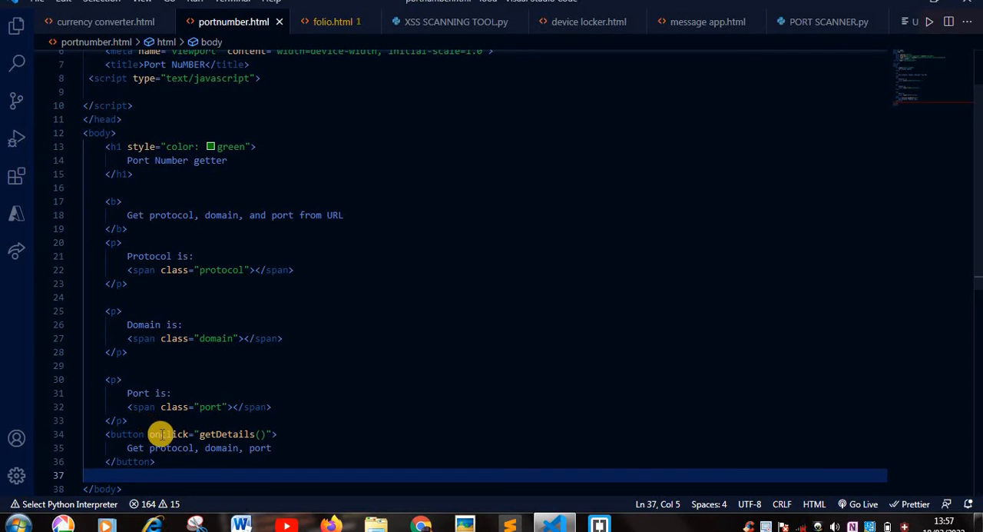
pyautogui.moveTo(186, 448)
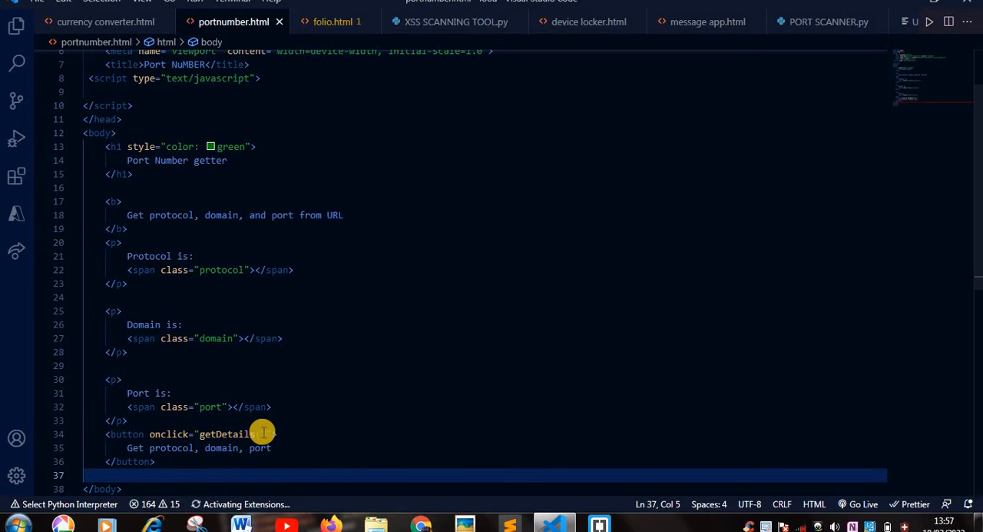
pyautogui.doubleClick(229, 433)
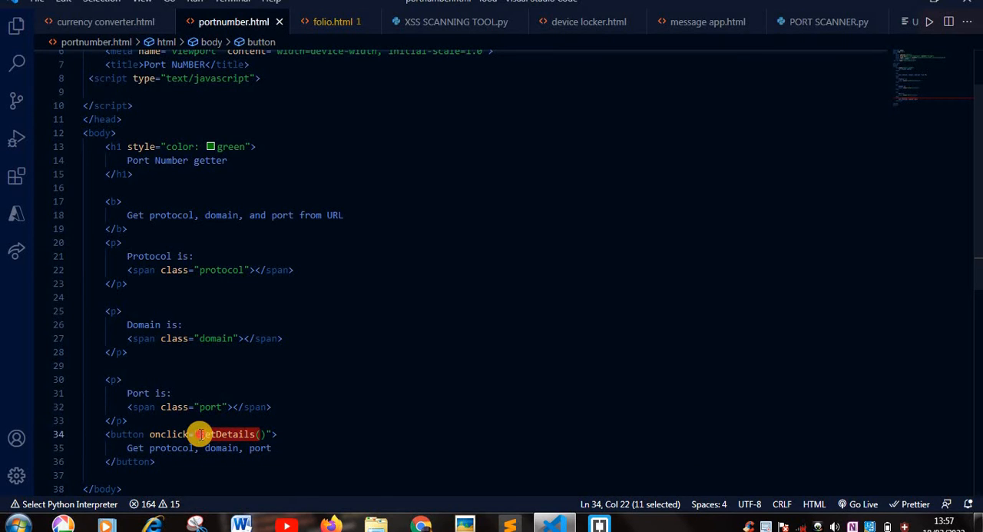
pyautogui.moveTo(297, 358)
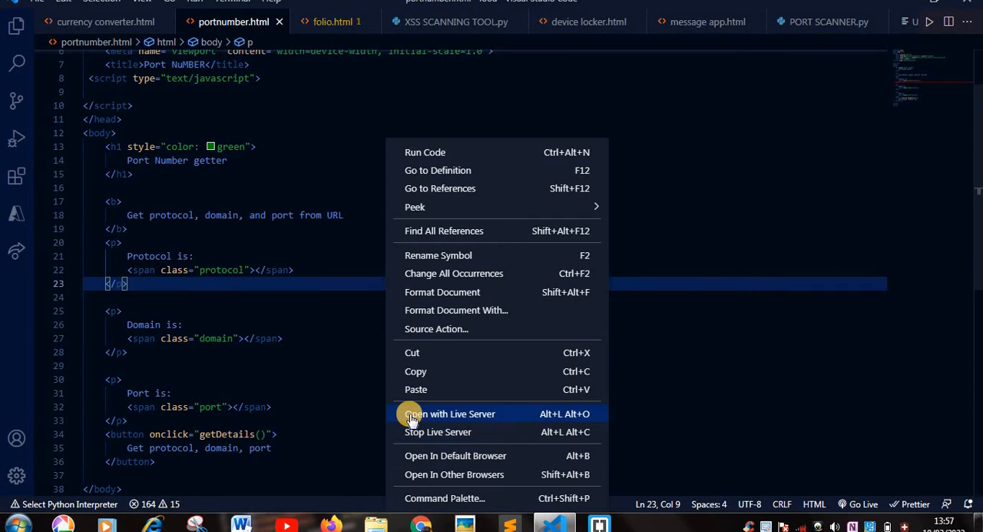
pyautogui.click(448, 414)
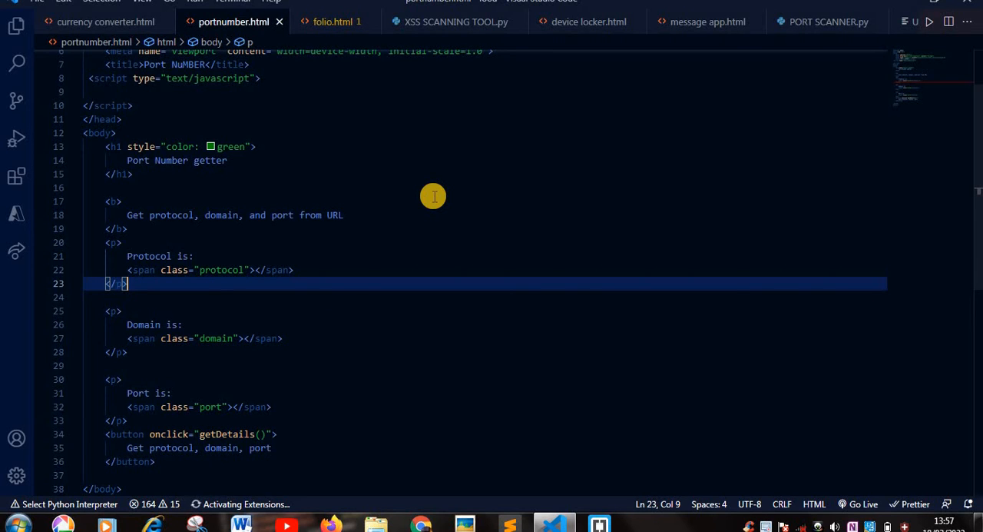
pyautogui.moveTo(431, 265)
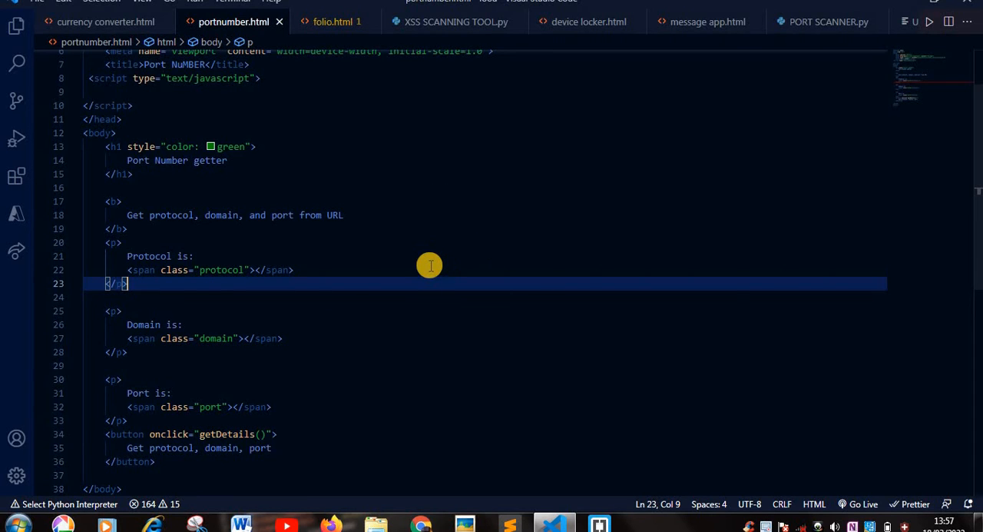
# - Launch portnumber.html with Live Server on port 5500, then close the sidebar
pyautogui.rightClick(222, 270)
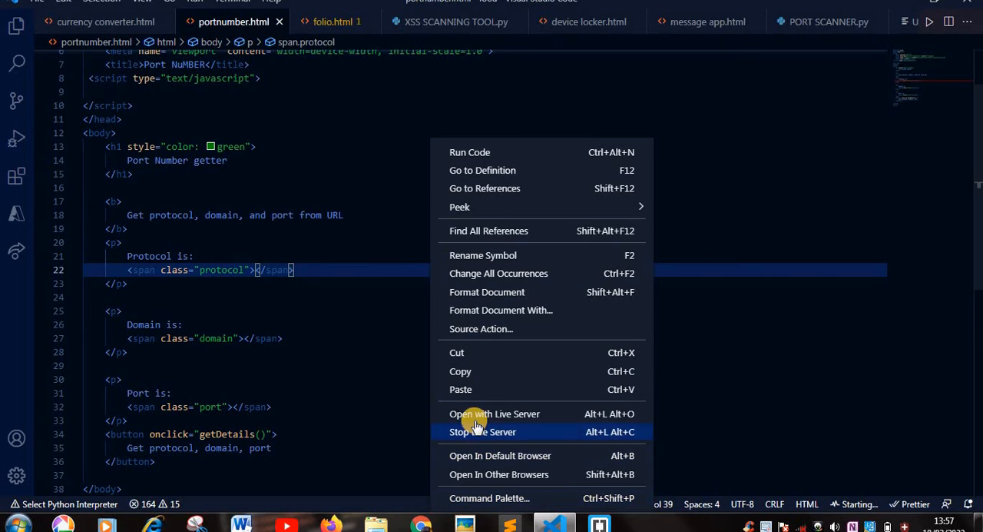
pyautogui.click(494, 413)
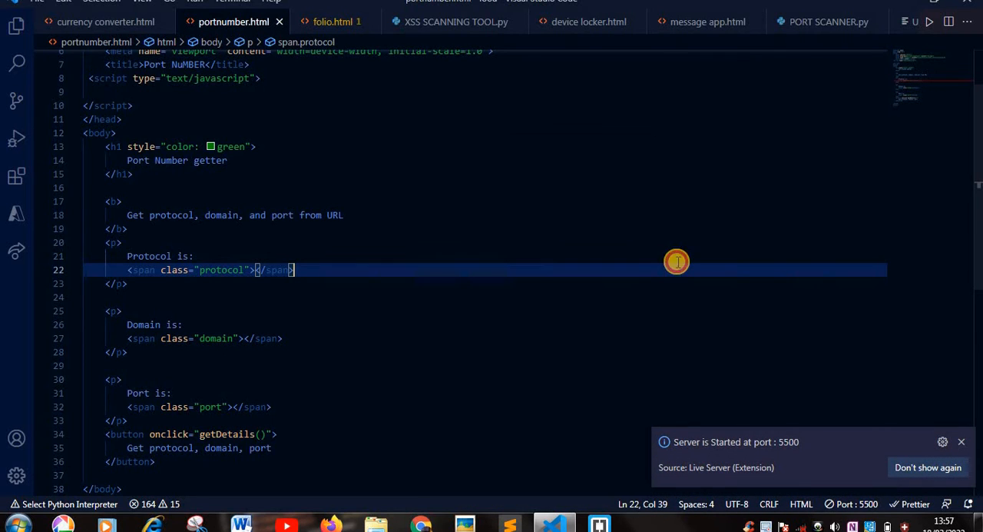
pyautogui.moveTo(12, 181)
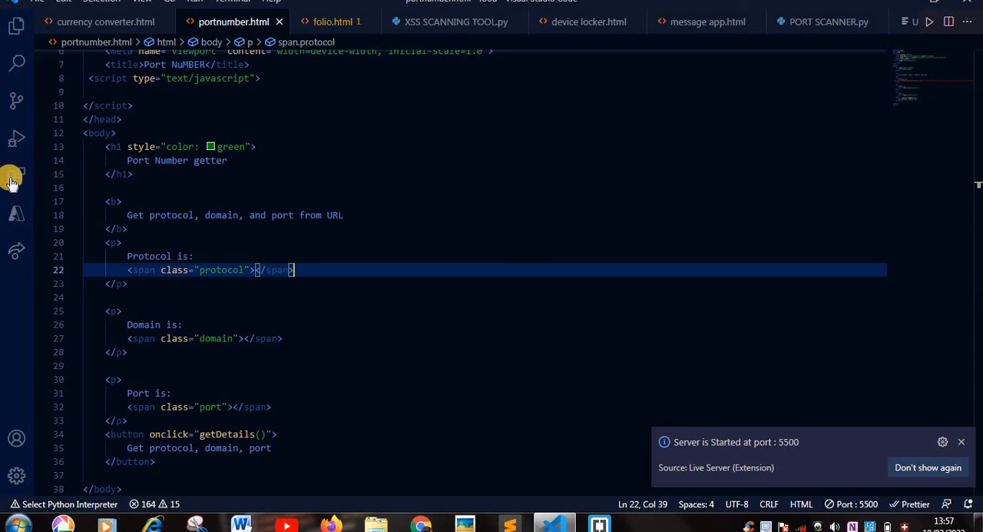
pyautogui.click(16, 176)
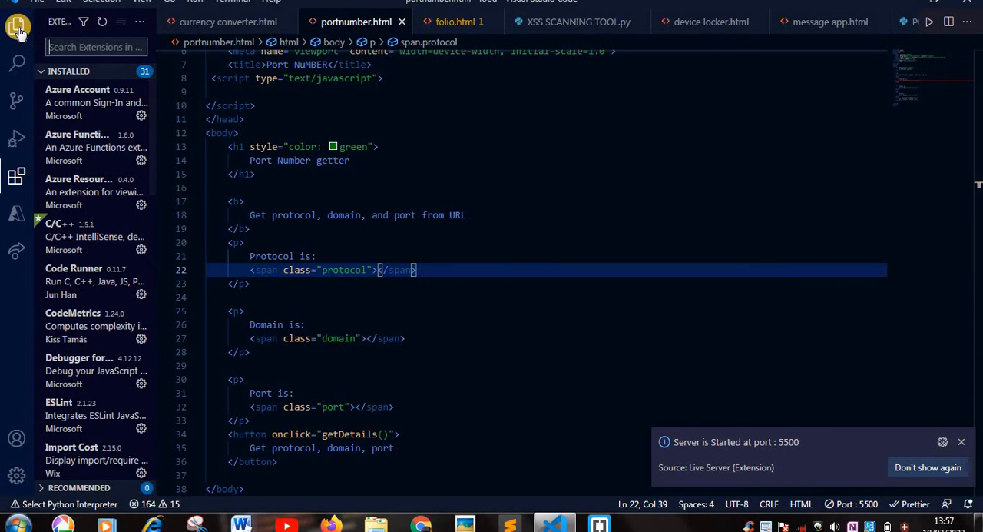
pyautogui.click(16, 25)
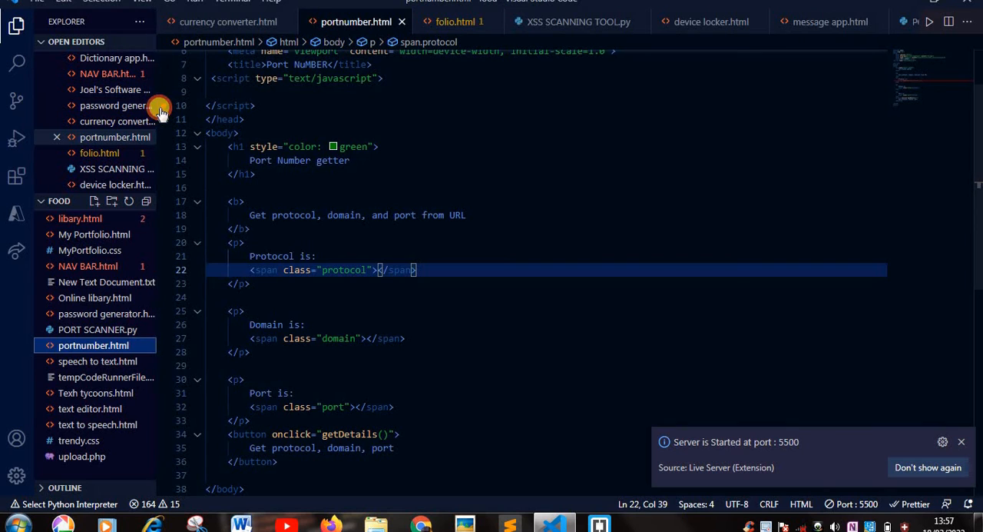
pyautogui.click(16, 25)
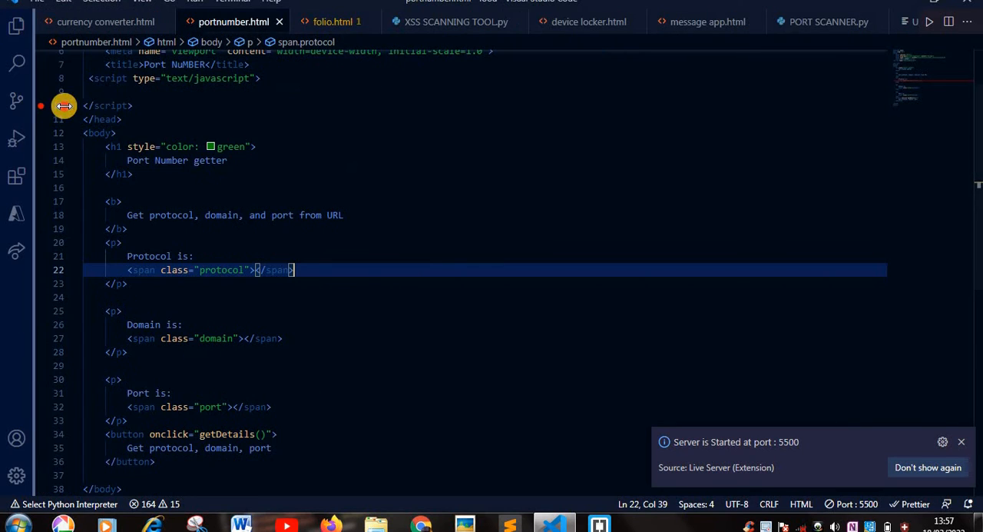
pyautogui.moveTo(755, 431)
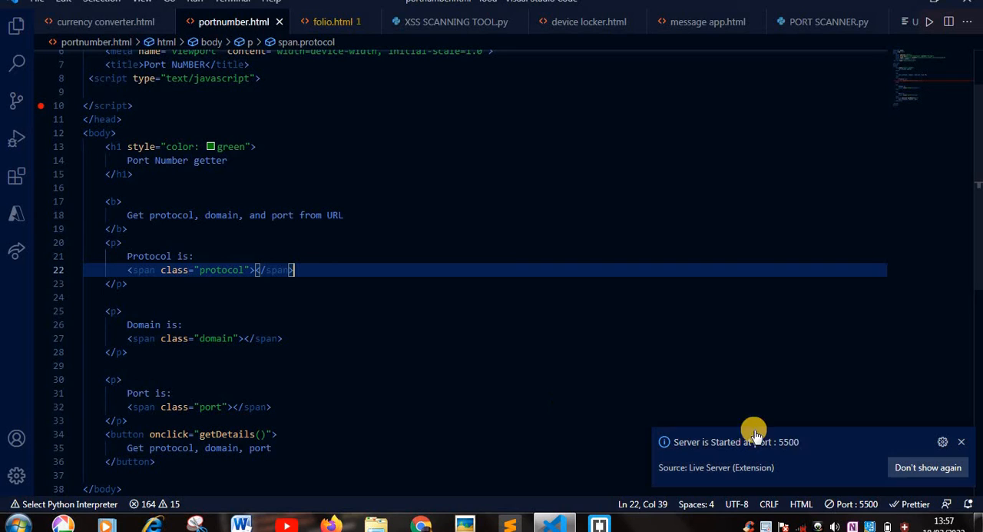
pyautogui.moveTo(806, 450)
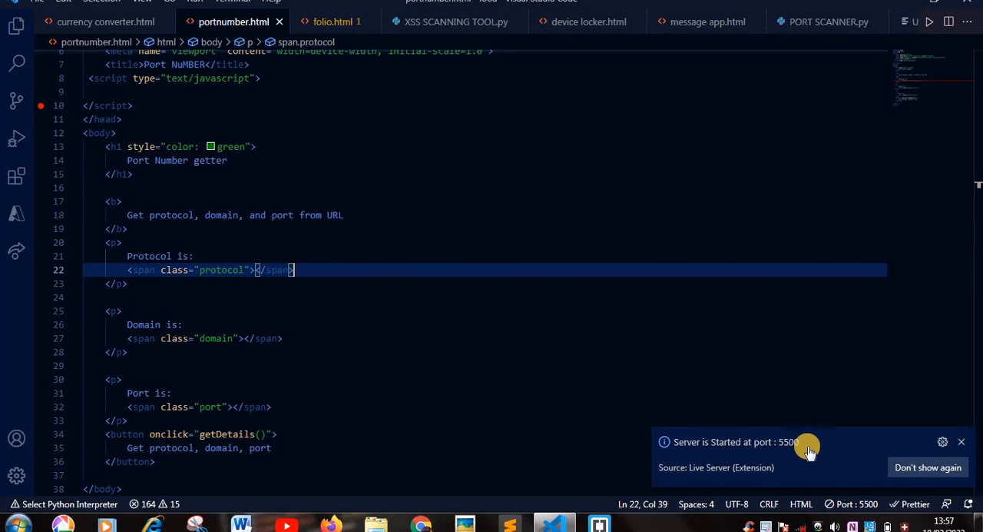
pyautogui.moveTo(959, 441)
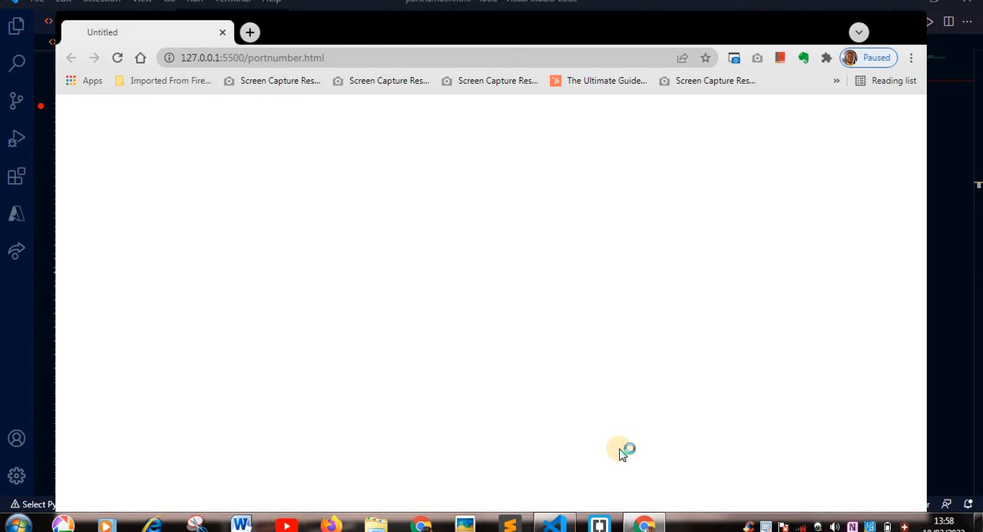
pyautogui.moveTo(621, 449)
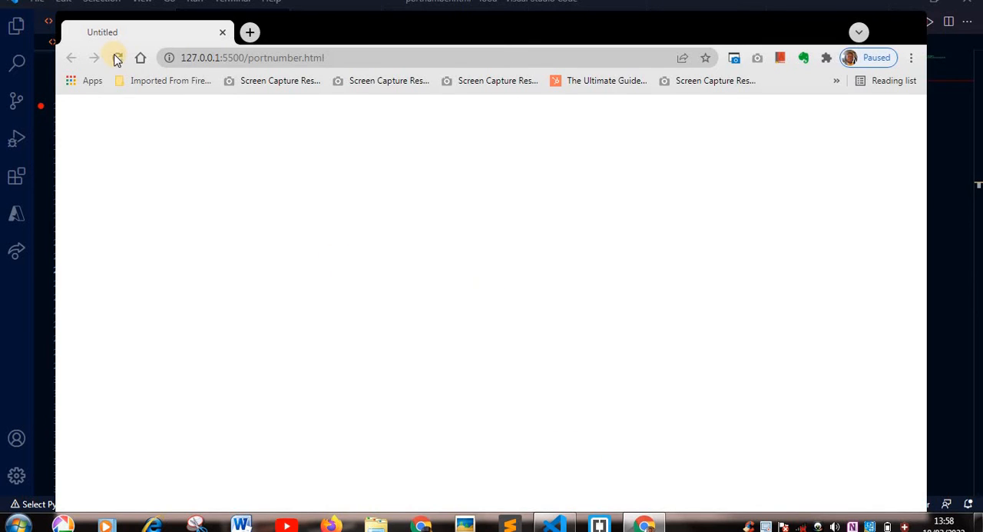
# - Reload 127.0.0.1:5500/portnumber.html in Chrome to show the page content
pyautogui.click(114, 58)
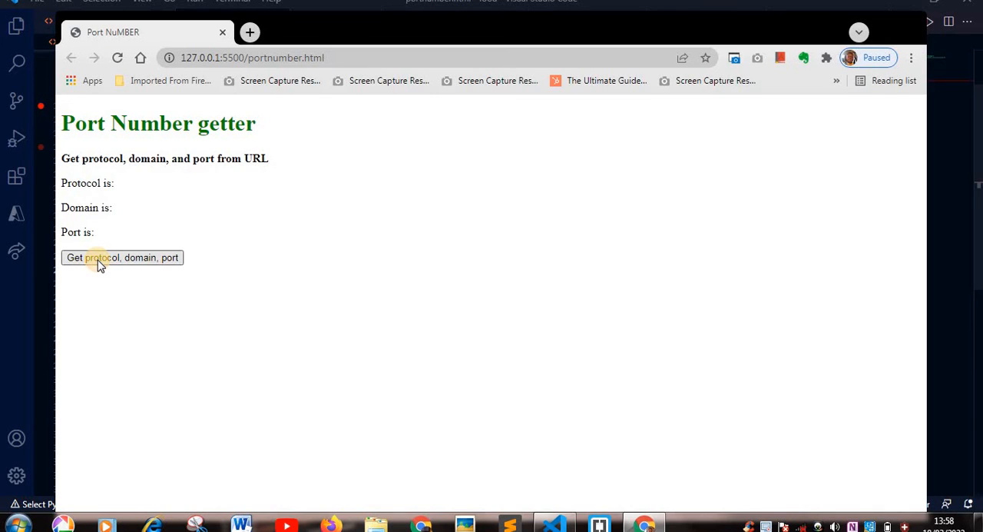
pyautogui.moveTo(135, 208)
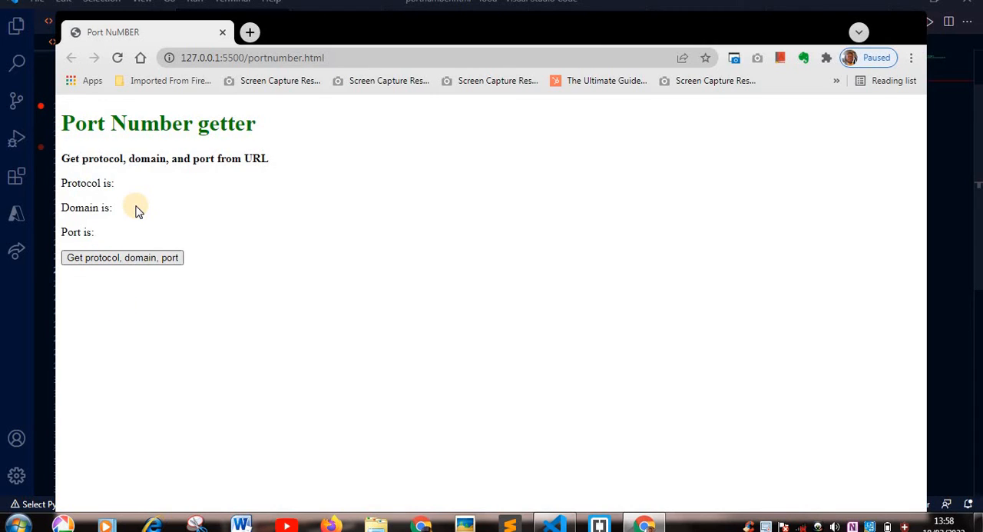
pyautogui.moveTo(556, 50)
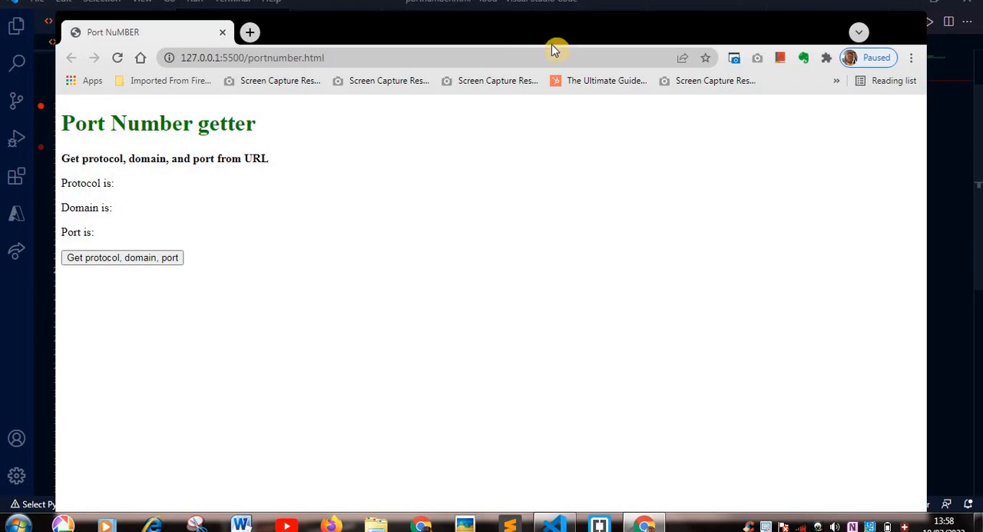
pyautogui.moveTo(335, 108)
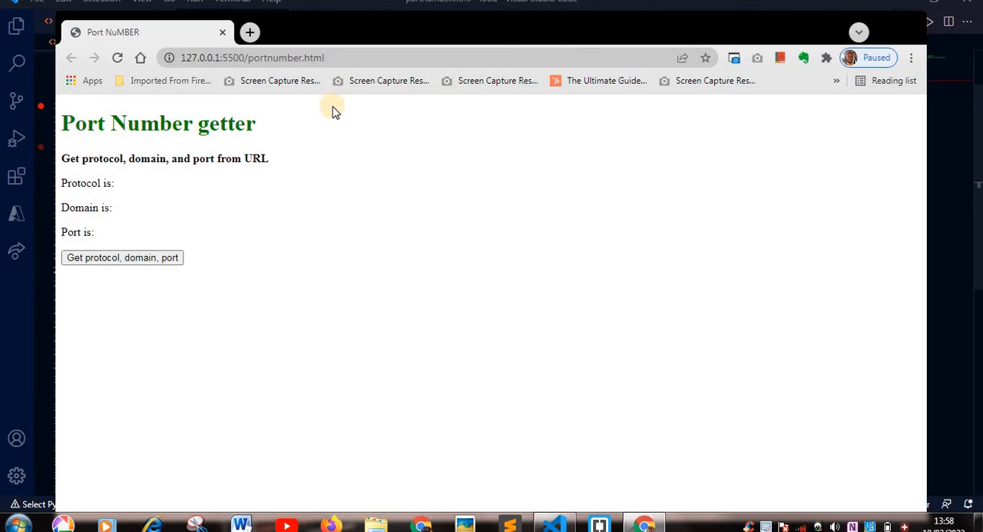
pyautogui.moveTo(291, 217)
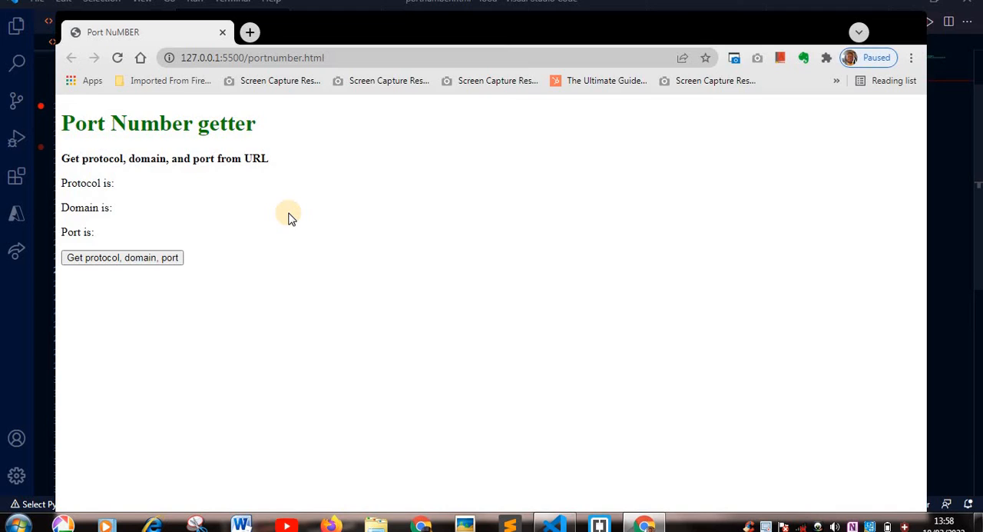
pyautogui.moveTo(490, 402)
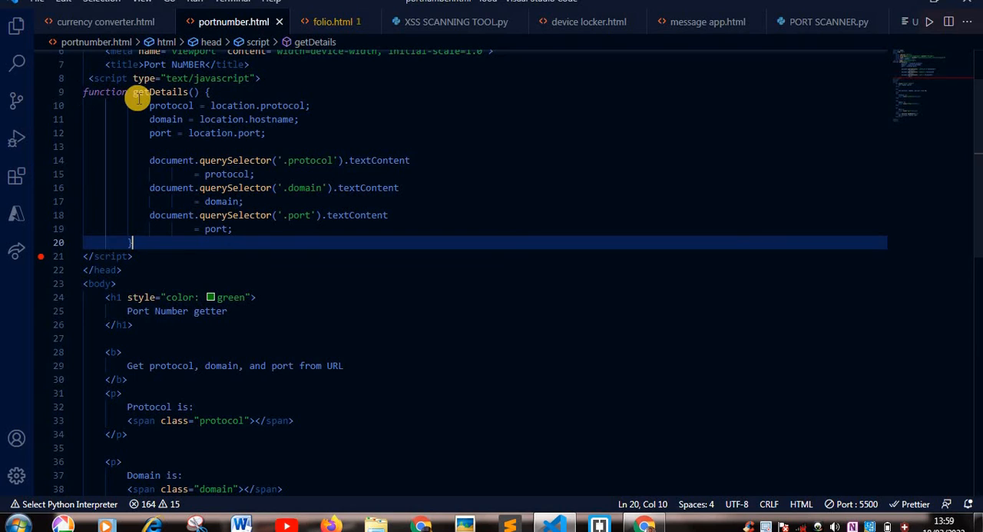
pyautogui.moveTo(976, 108)
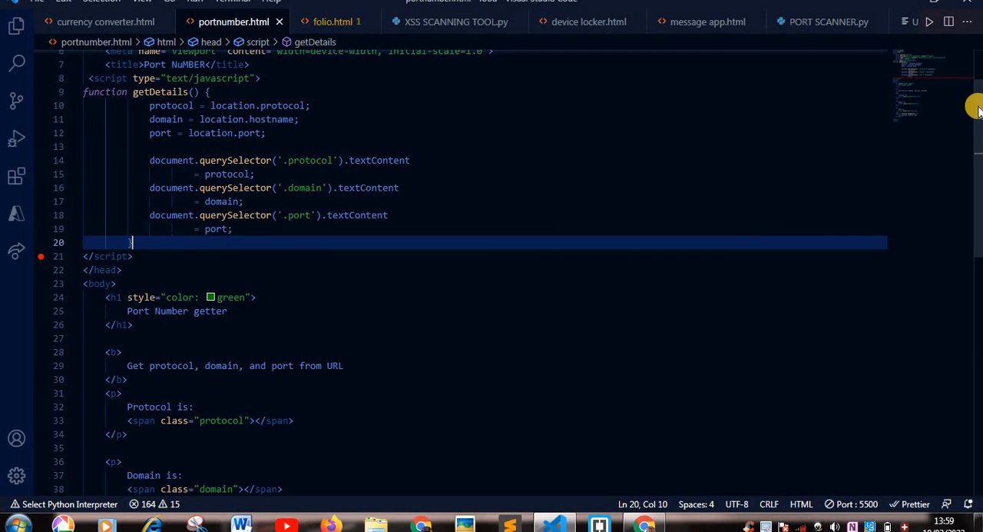
pyautogui.scroll(-3)
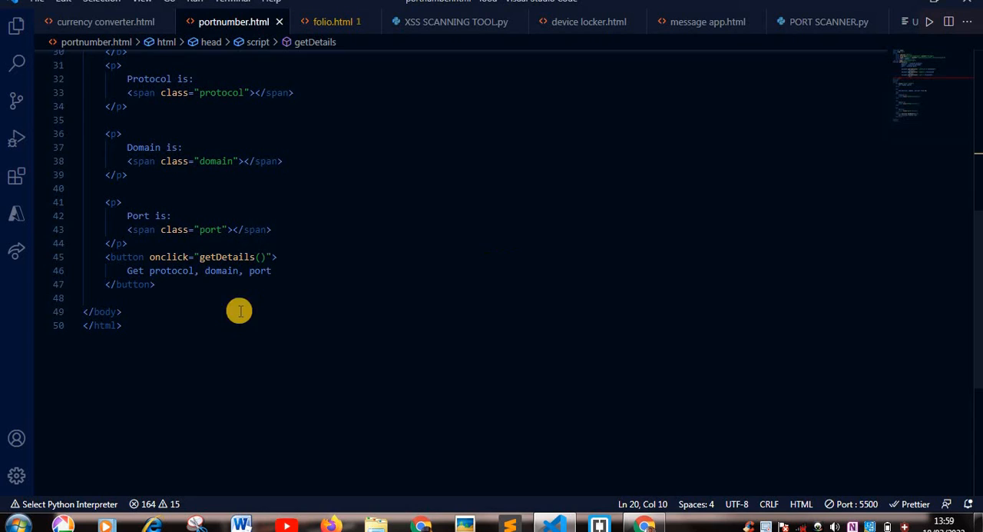
pyautogui.moveTo(129, 247)
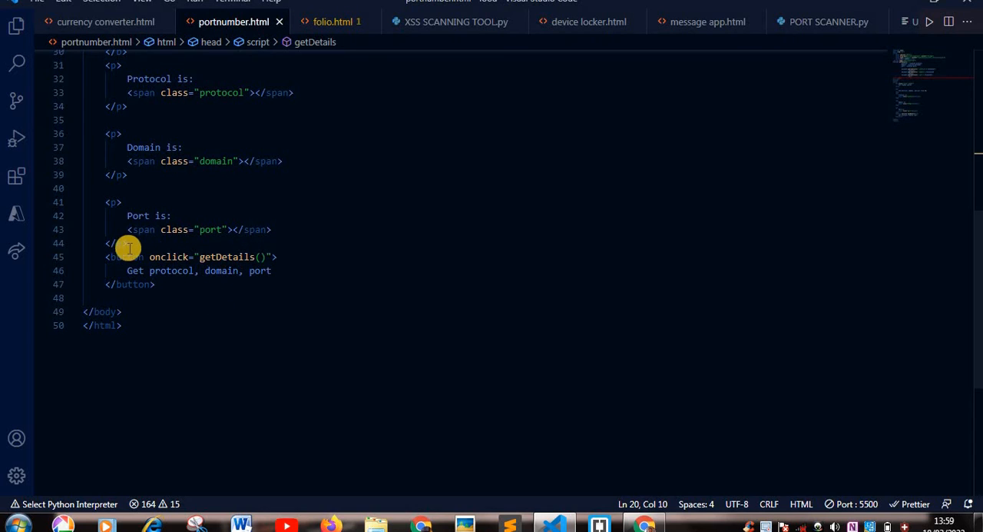
pyautogui.moveTo(202, 257)
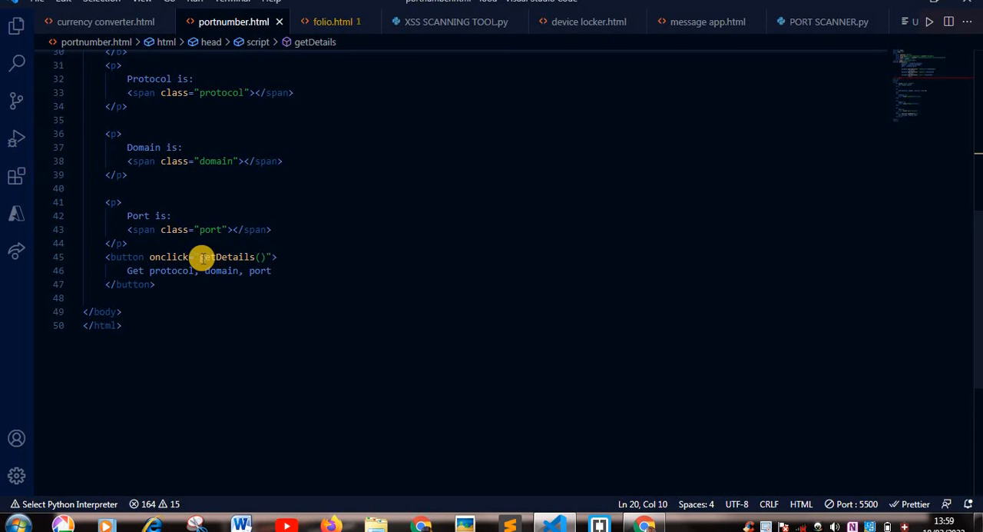
pyautogui.moveTo(204, 256)
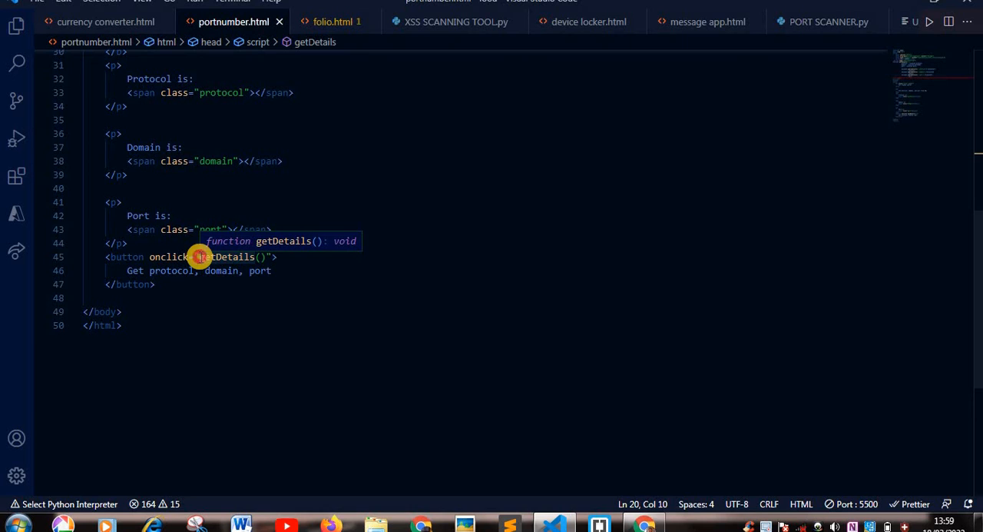
pyautogui.doubleClick(226, 256)
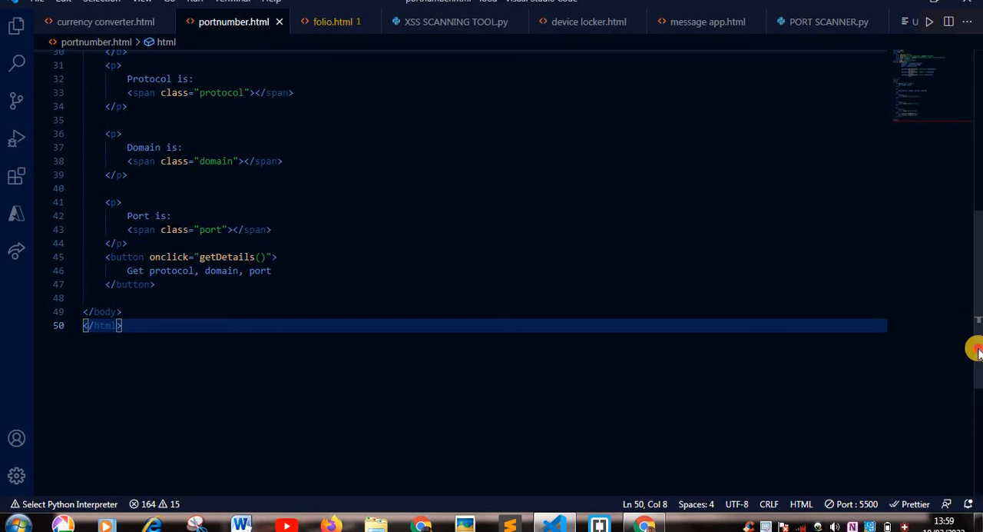
pyautogui.scroll(3)
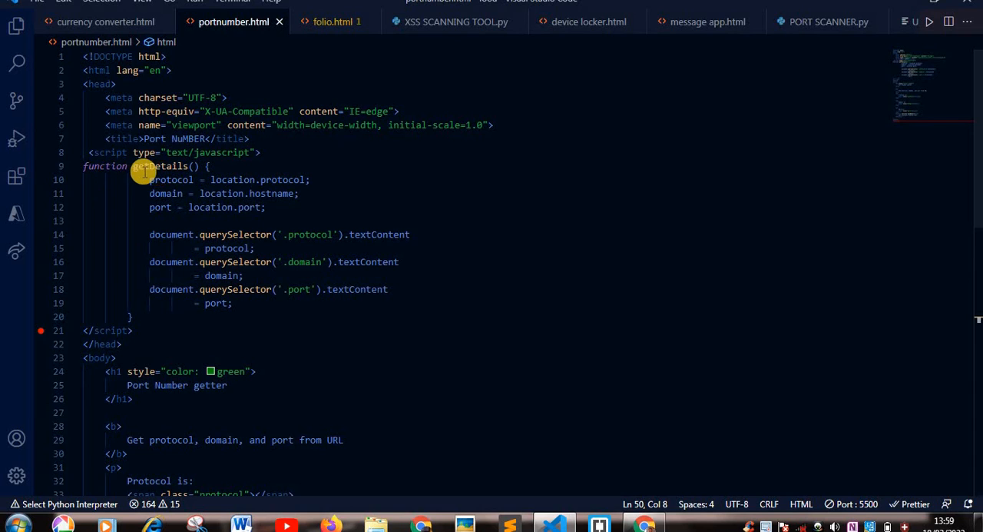
pyautogui.moveTo(138, 166)
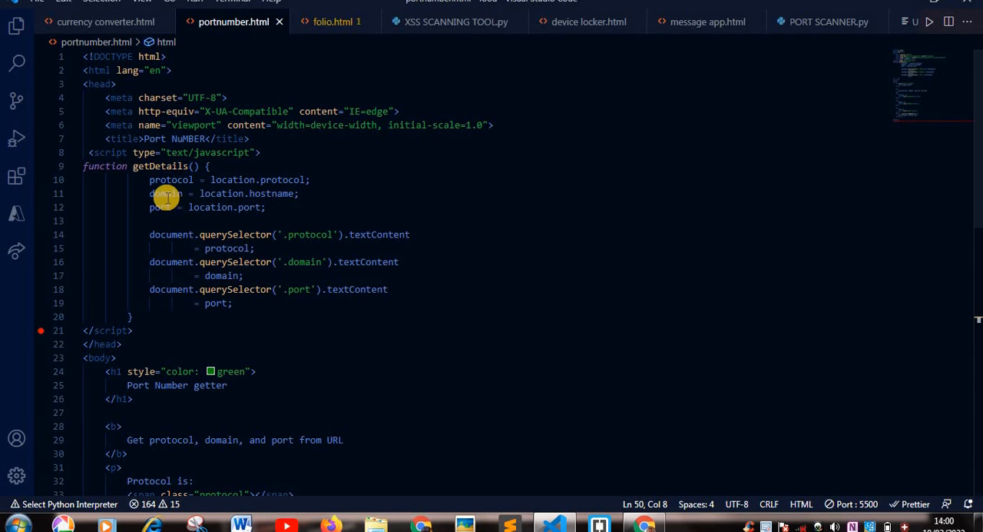
pyautogui.moveTo(251, 207)
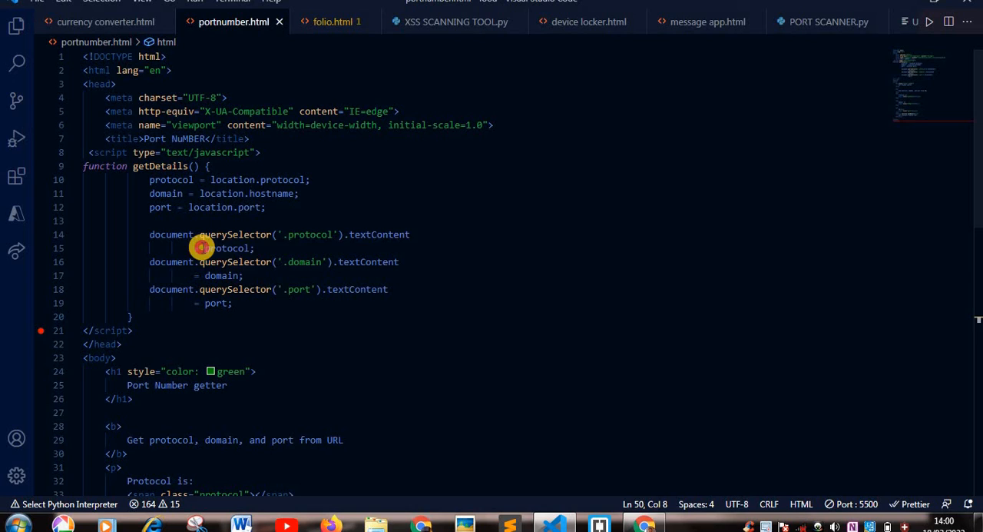
pyautogui.doubleClick(223, 248)
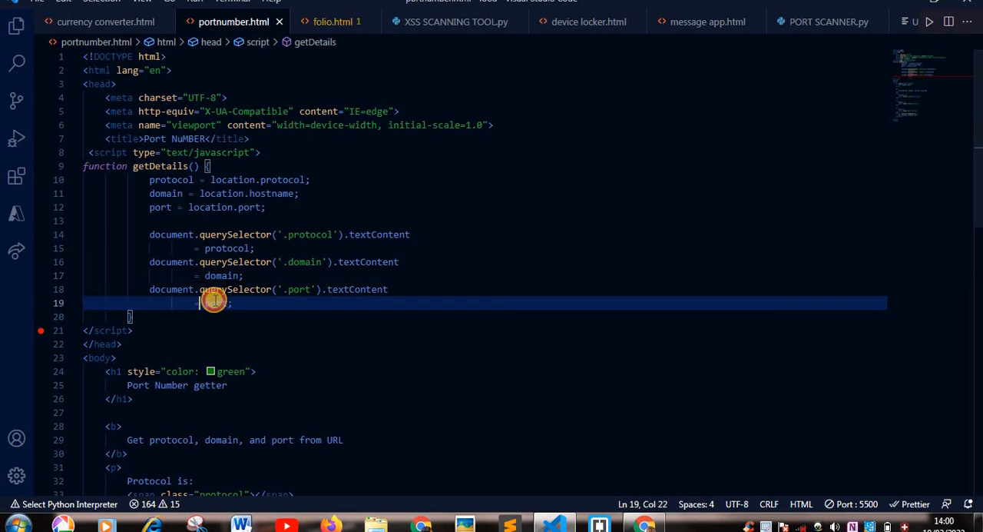
pyautogui.doubleClick(215, 303)
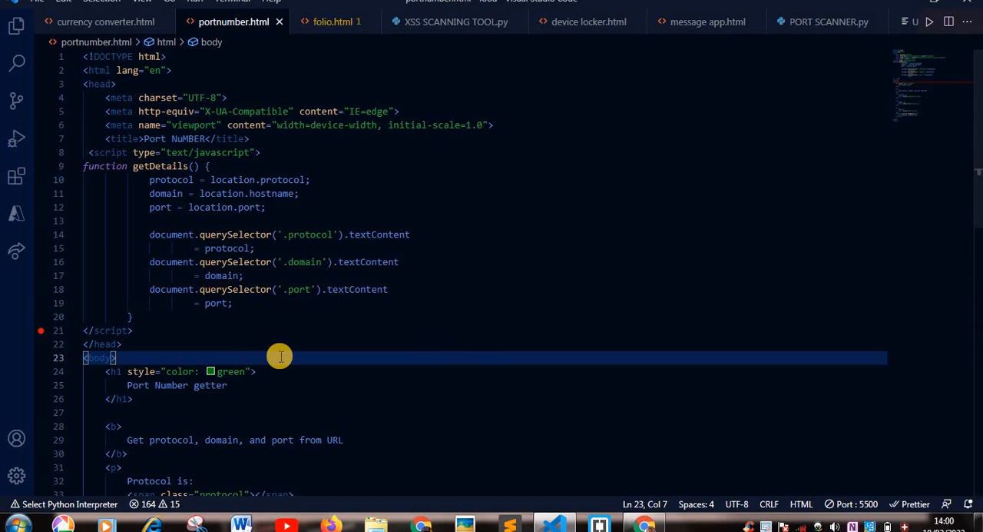
pyautogui.moveTo(200, 275)
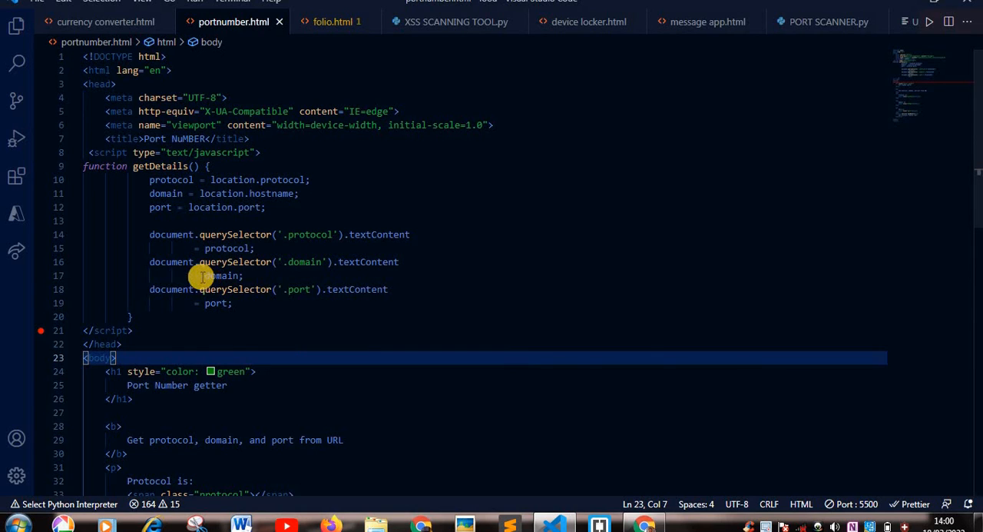
pyautogui.moveTo(214, 311)
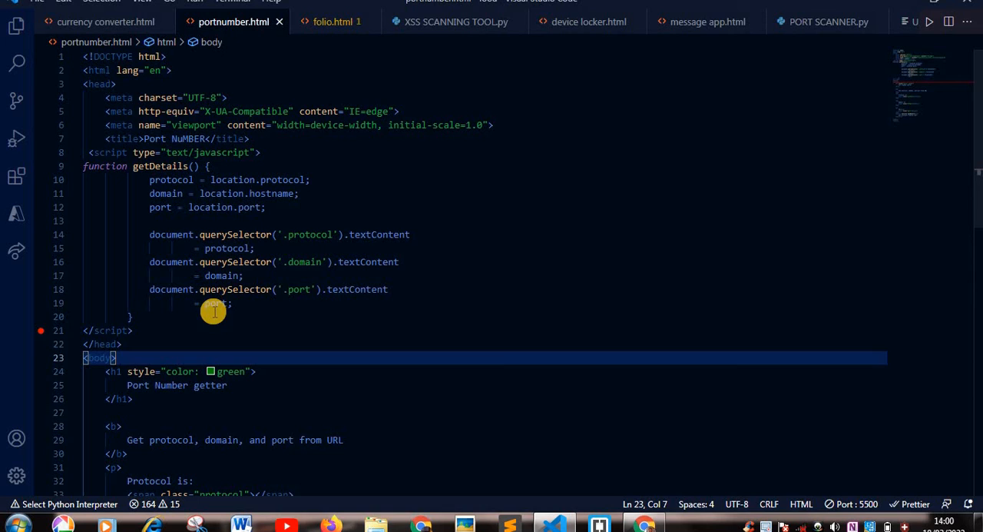
pyautogui.moveTo(555, 301)
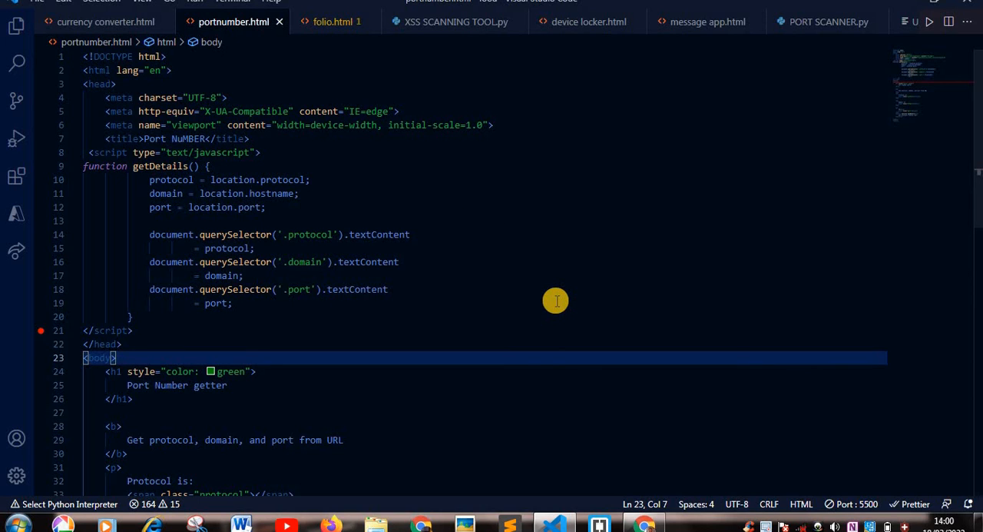
pyautogui.moveTo(715, 490)
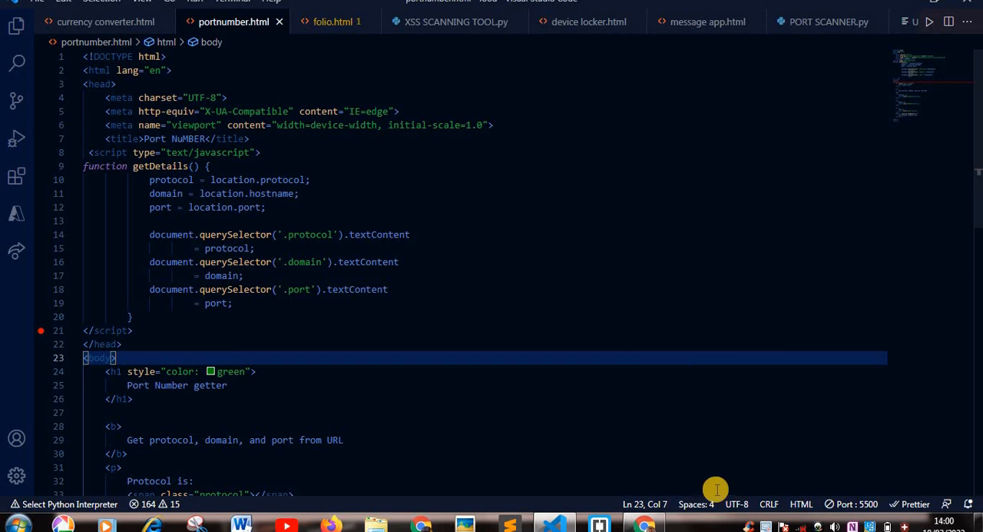
pyautogui.moveTo(643, 525)
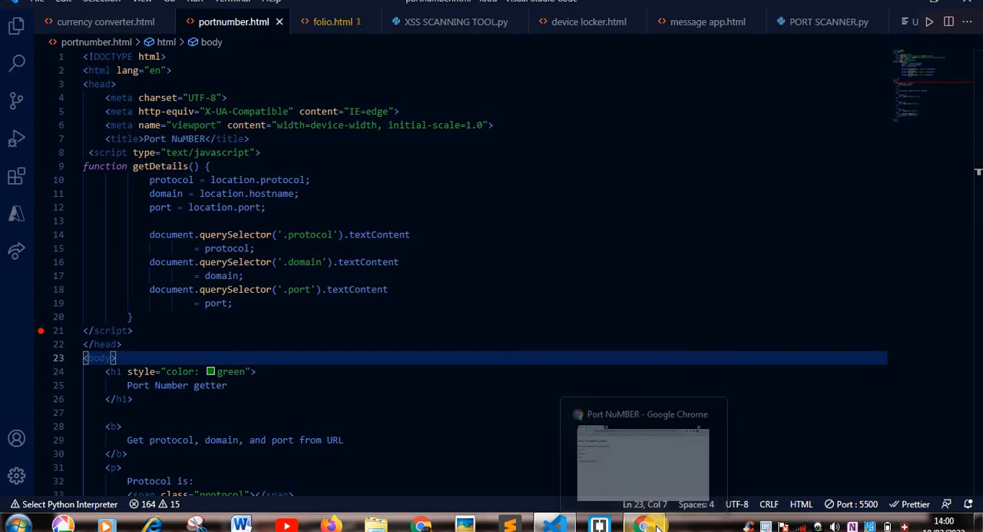
pyautogui.moveTo(644, 524)
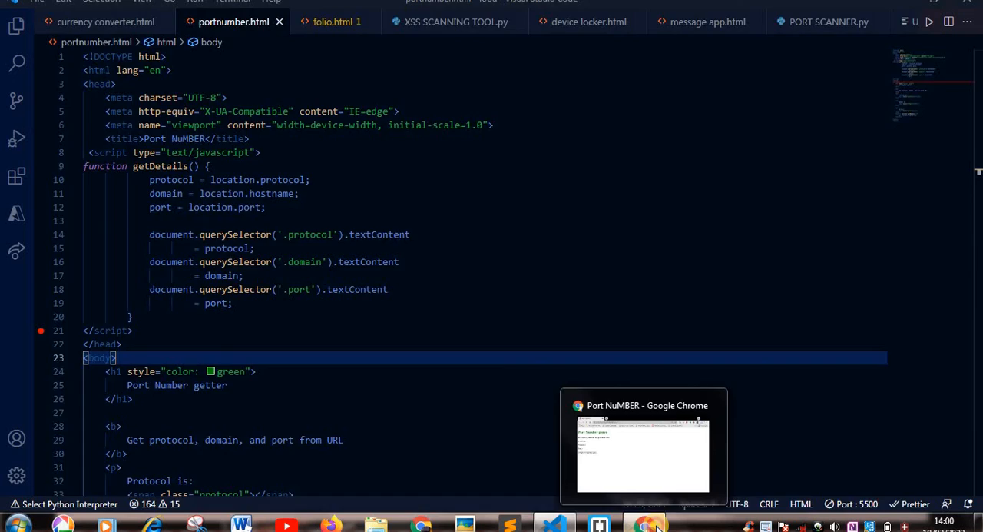
# - Use the page's button to show protocol http:, domain 127.0.0.1 and port 5500
pyautogui.click(643, 525)
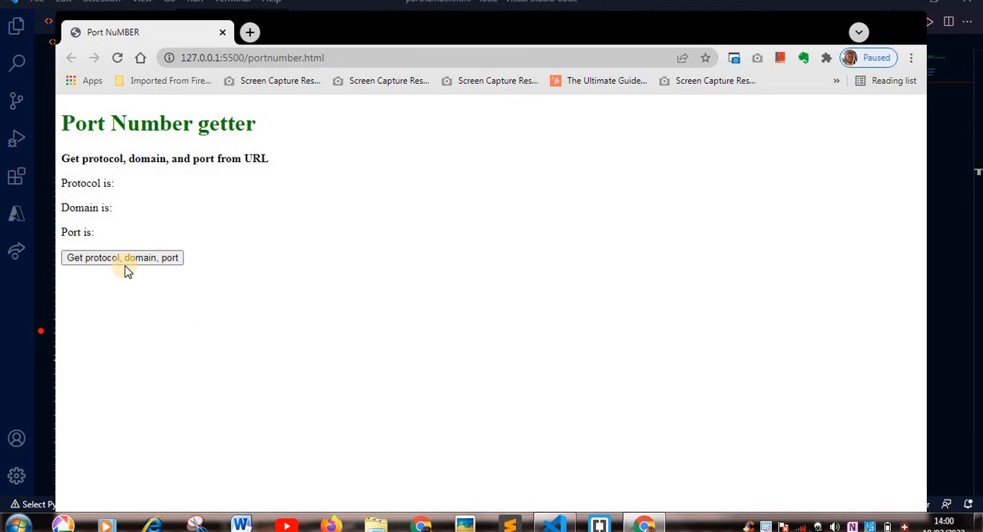
pyautogui.click(122, 258)
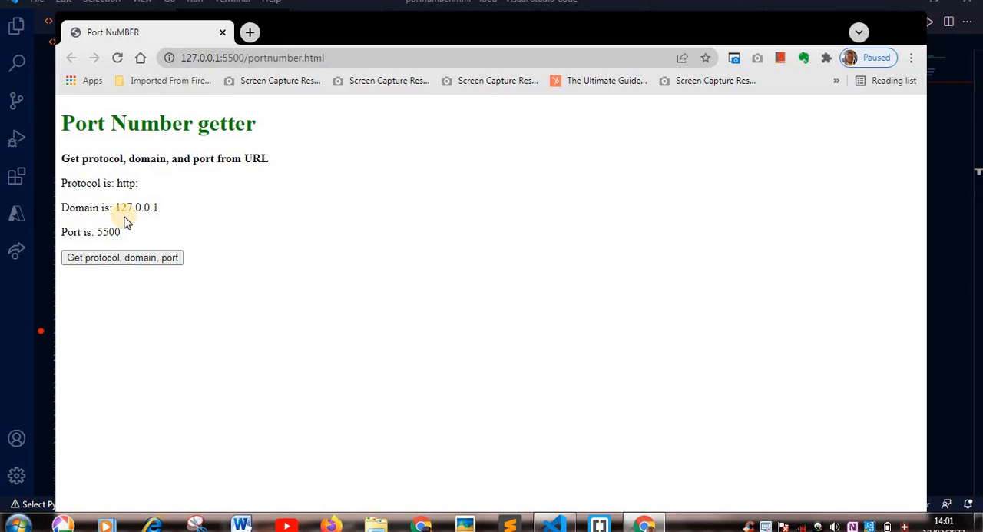
pyautogui.moveTo(169, 215)
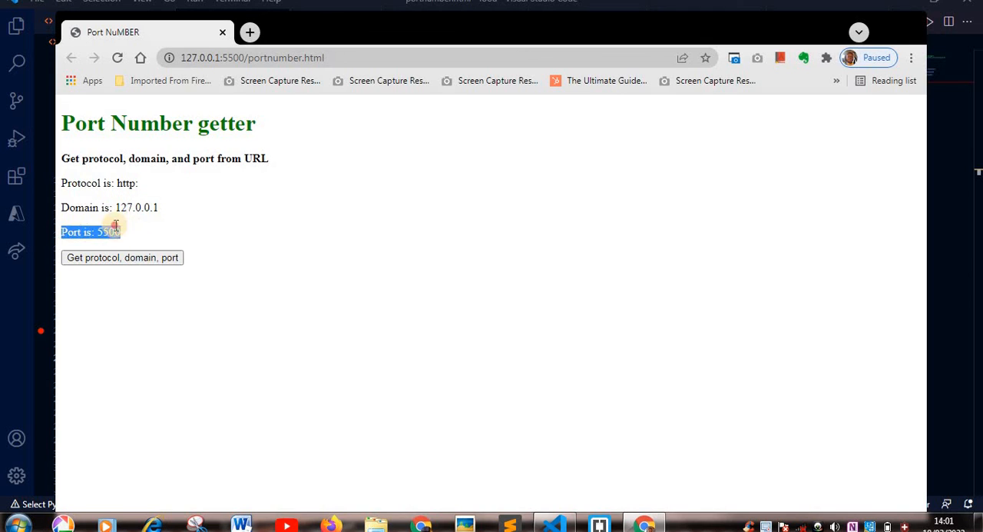
pyautogui.click(228, 198)
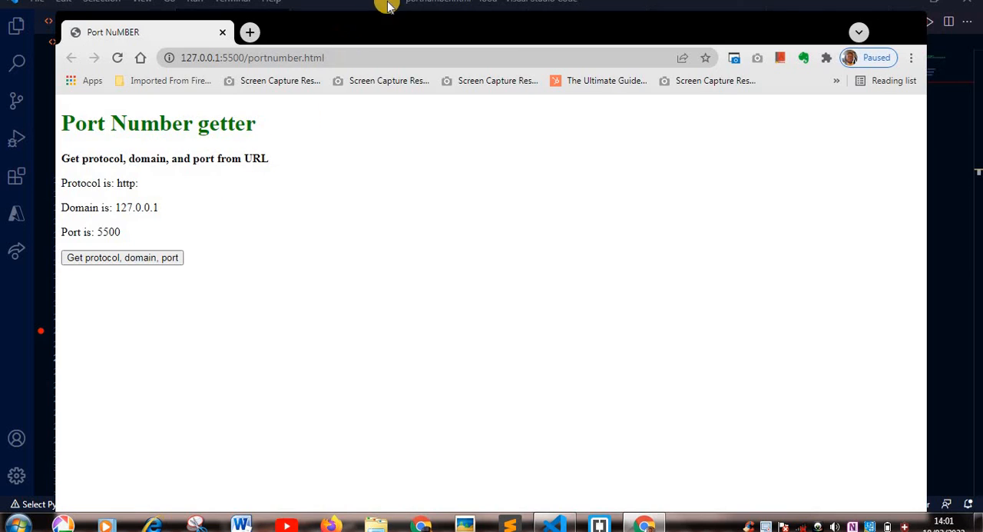
pyautogui.moveTo(388, 12)
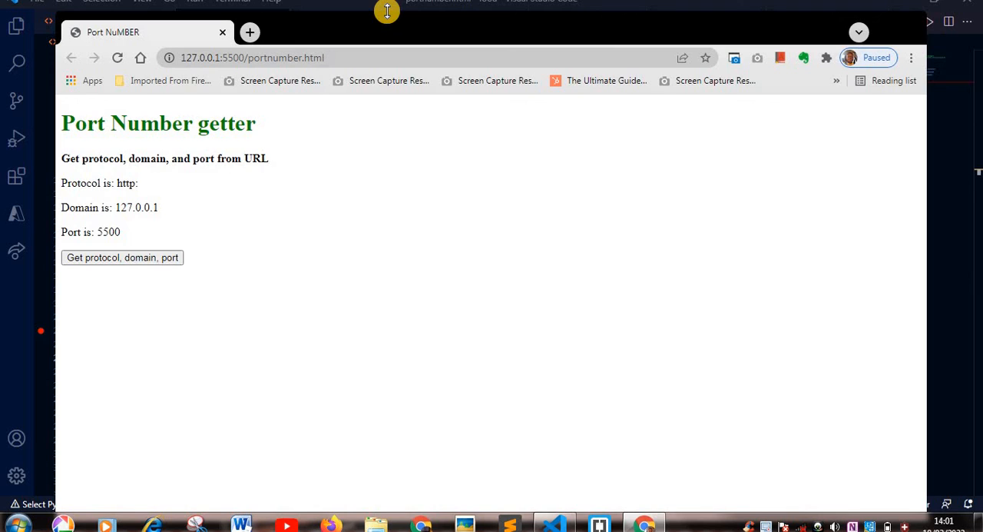
pyautogui.moveTo(104, 249)
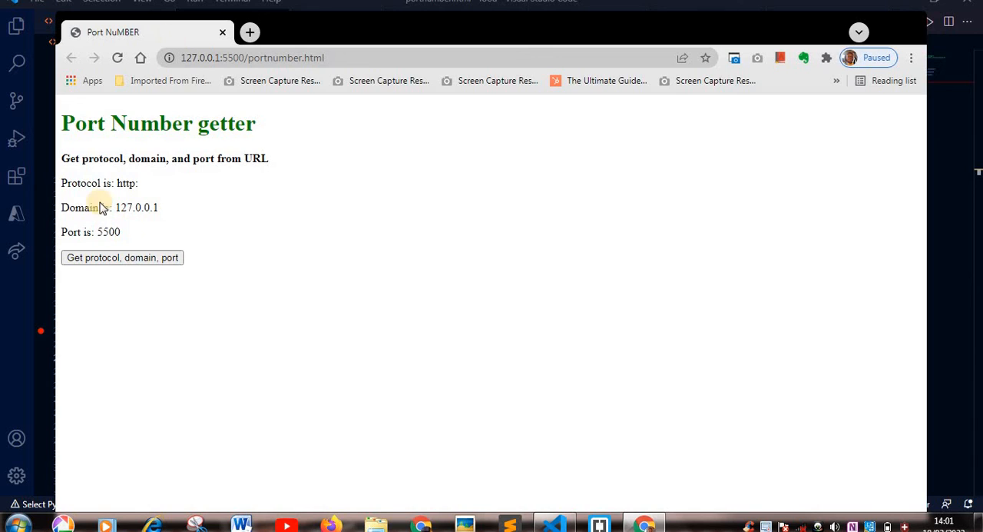
pyautogui.moveTo(131, 80)
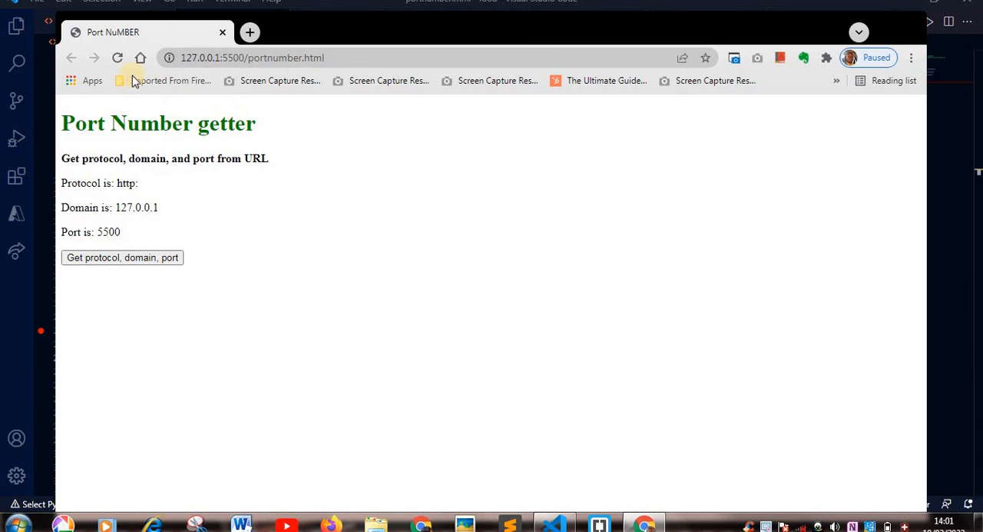
pyautogui.moveTo(118, 337)
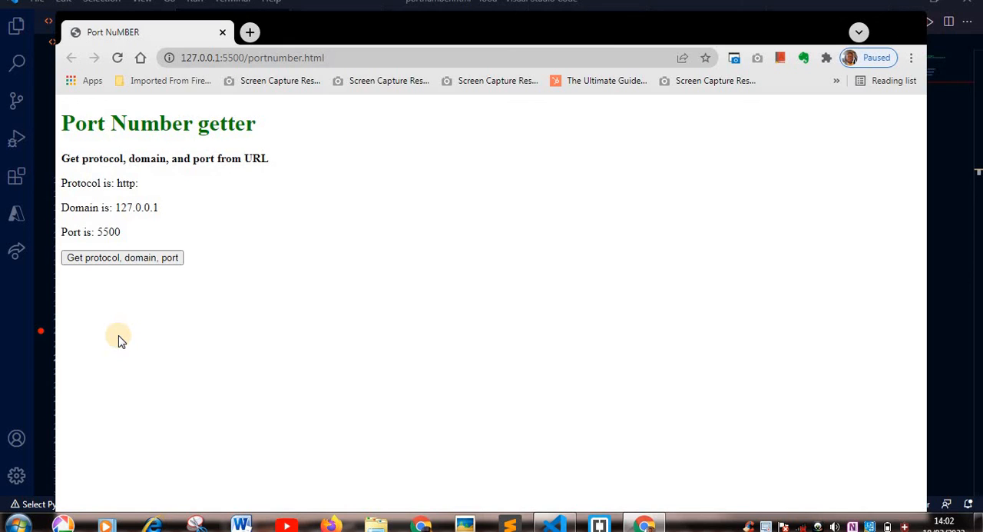
pyautogui.moveTo(12, 507)
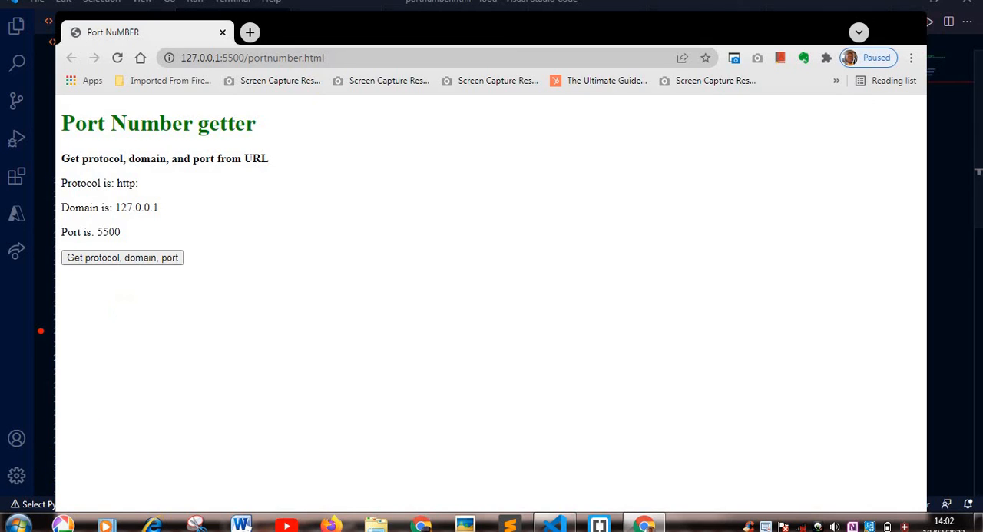
pyautogui.moveTo(400, 14)
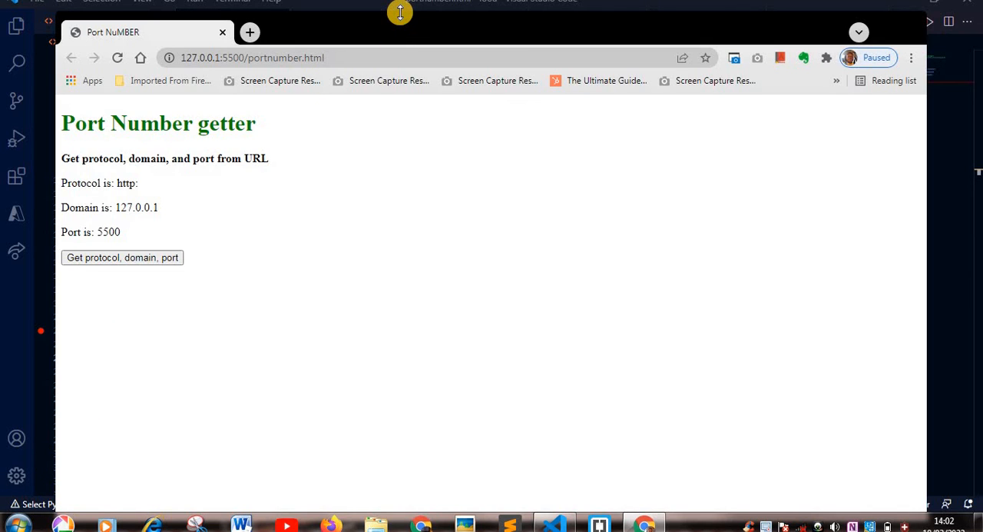